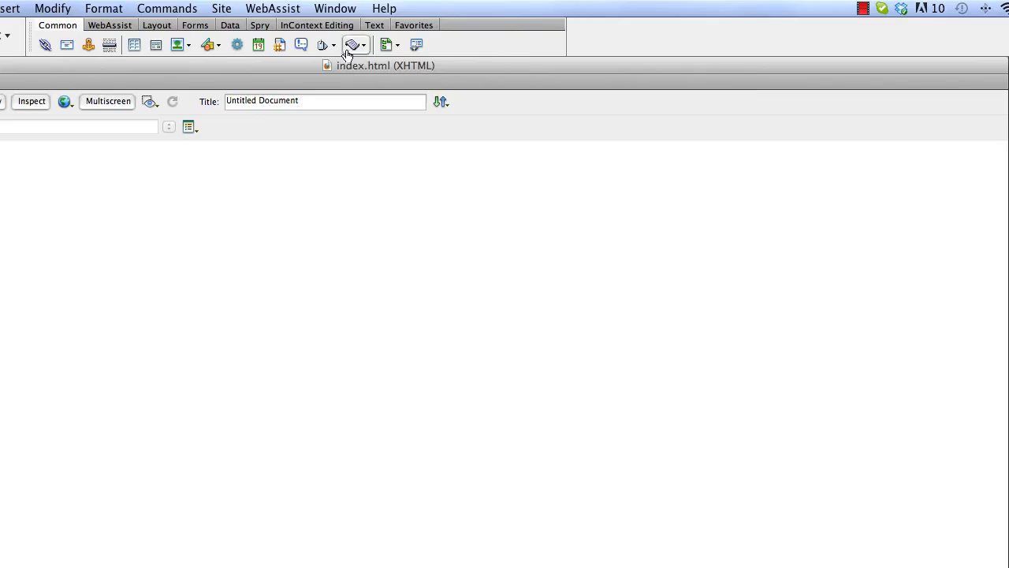
Create a CSS Sculptor page with the 3 Column Liquid, Full Width Header layout in Slate and review its Layout and Design settings
click(272, 9)
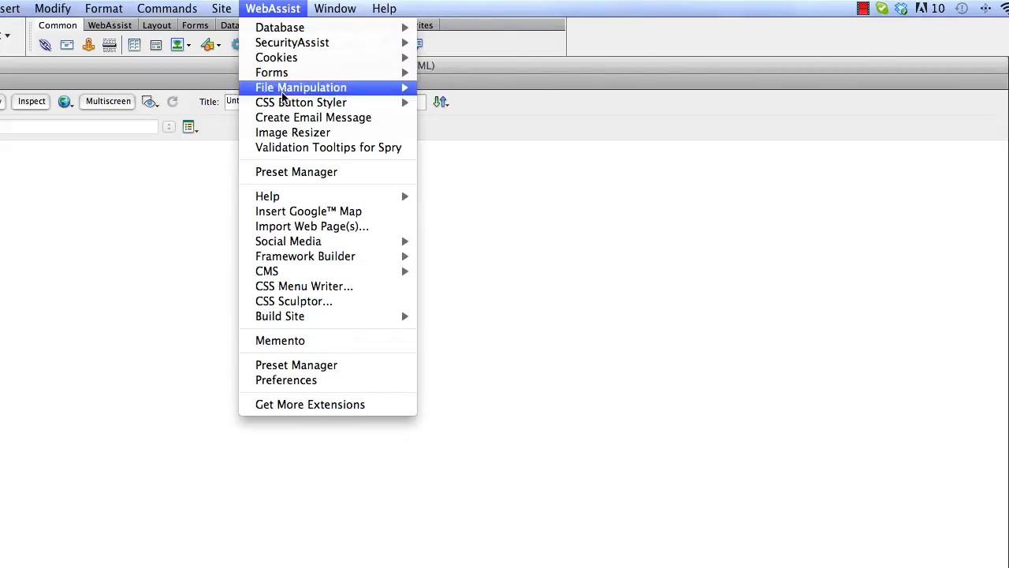
click(293, 299)
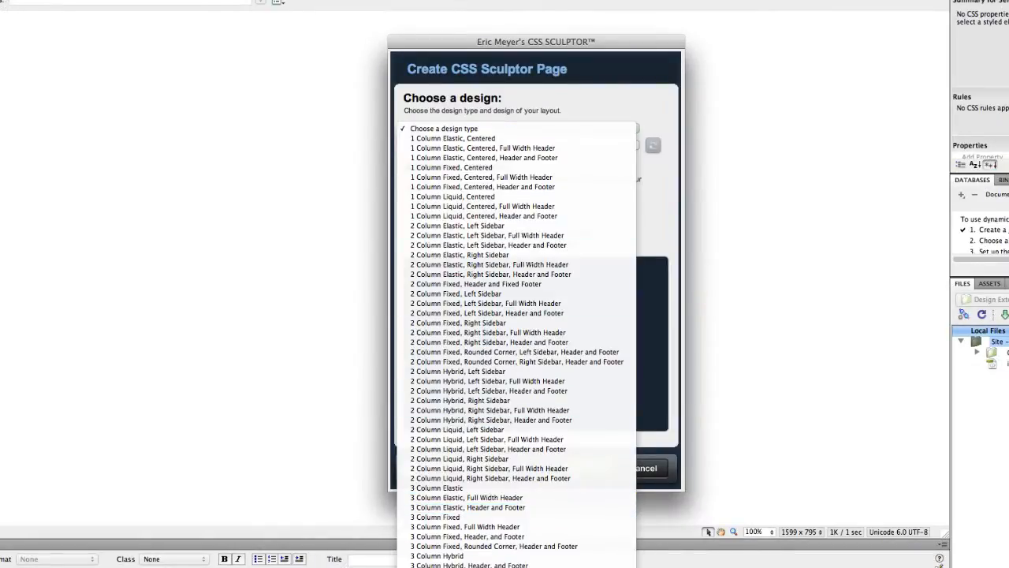
click(490, 439)
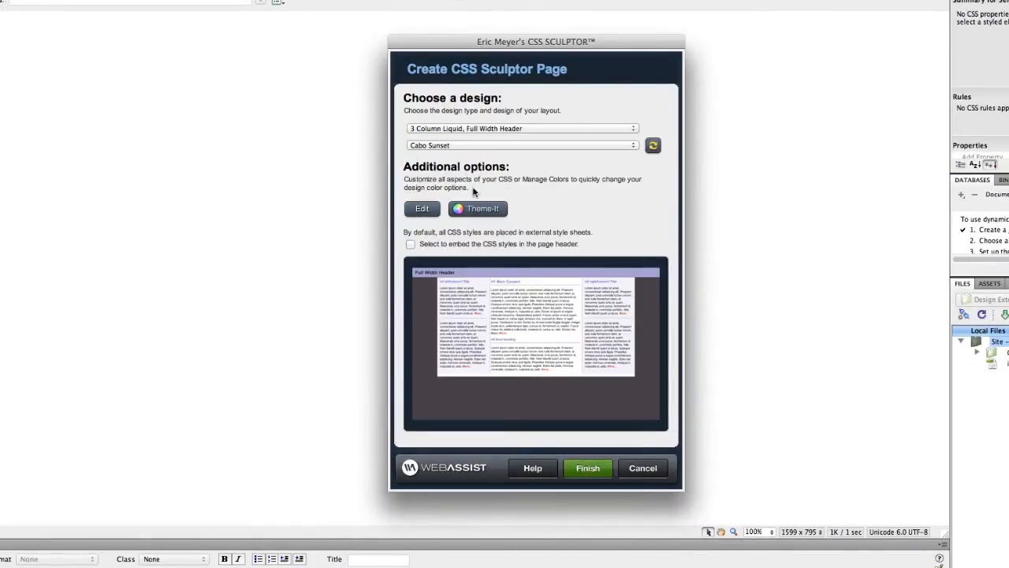
mouse_move(422, 234)
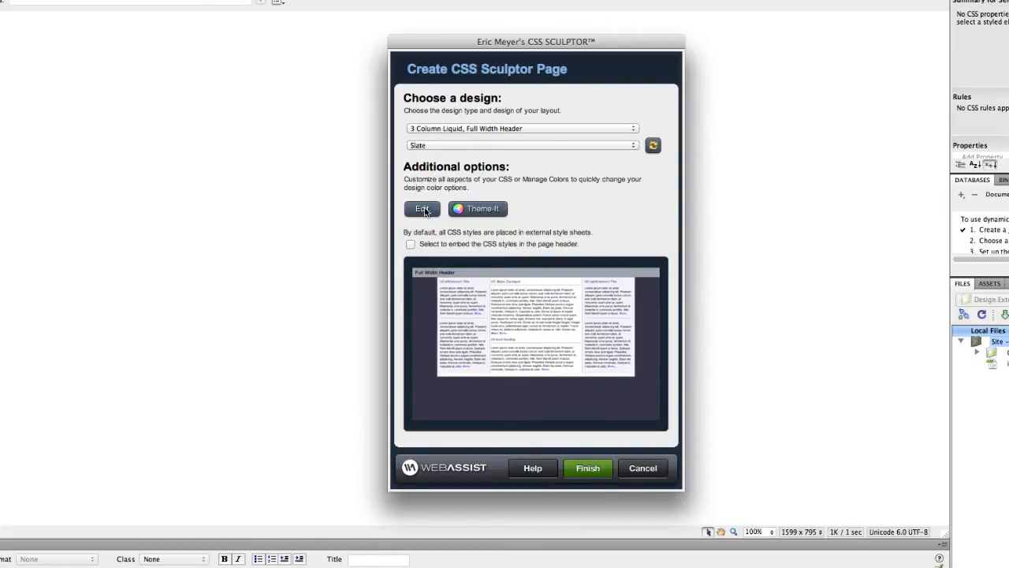
click(423, 209)
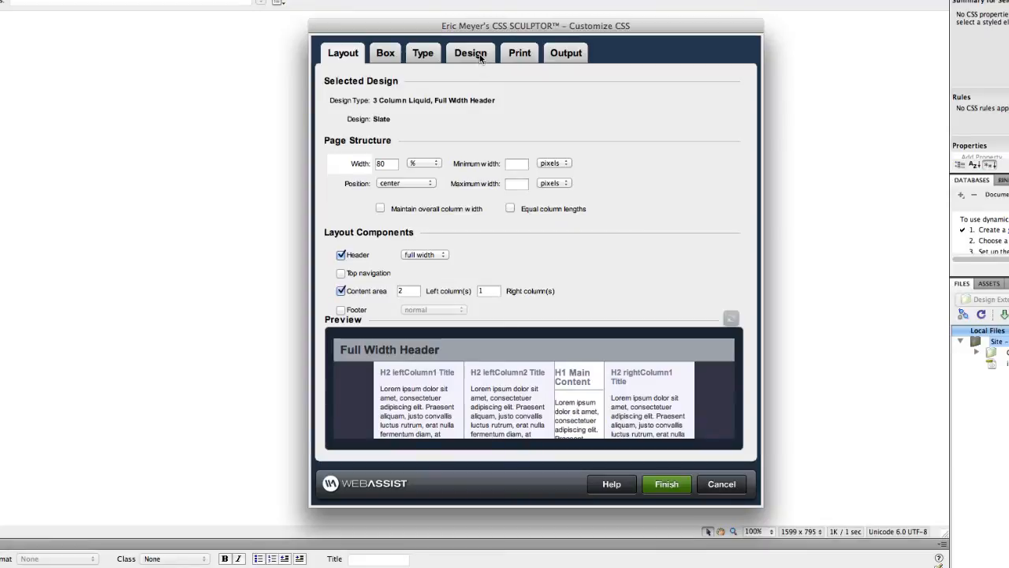
click(470, 54)
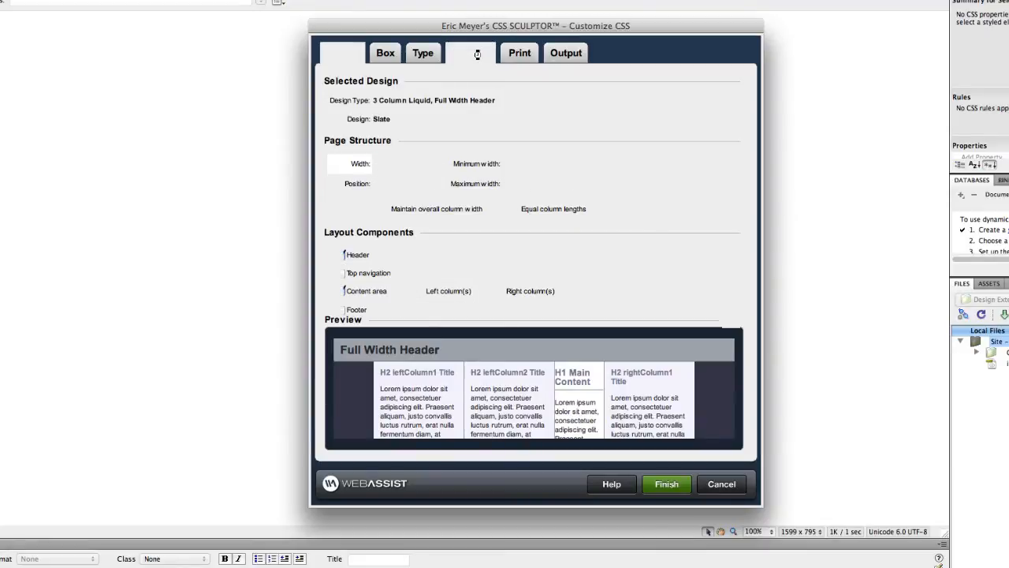
click(470, 54)
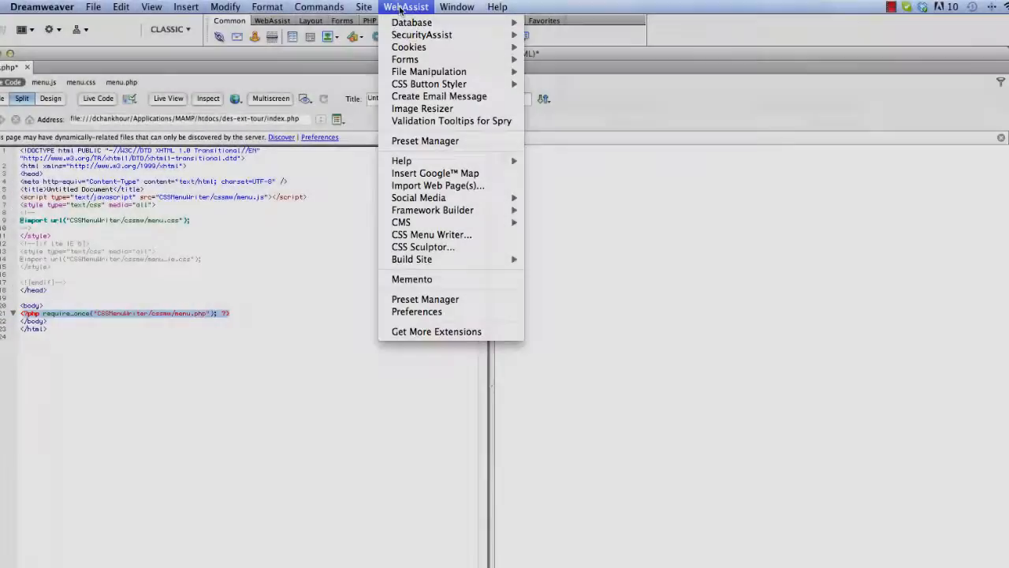
Insert a CSS Menu Writer menu with Corporate contents, Horizontal type, Midnight category and Pacifica theme
click(432, 234)
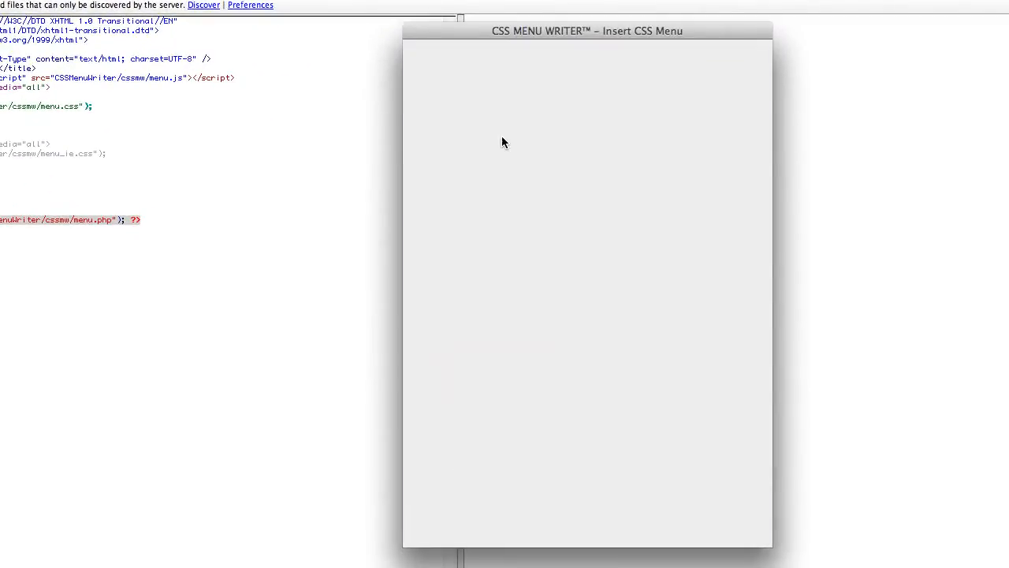
click(666, 175)
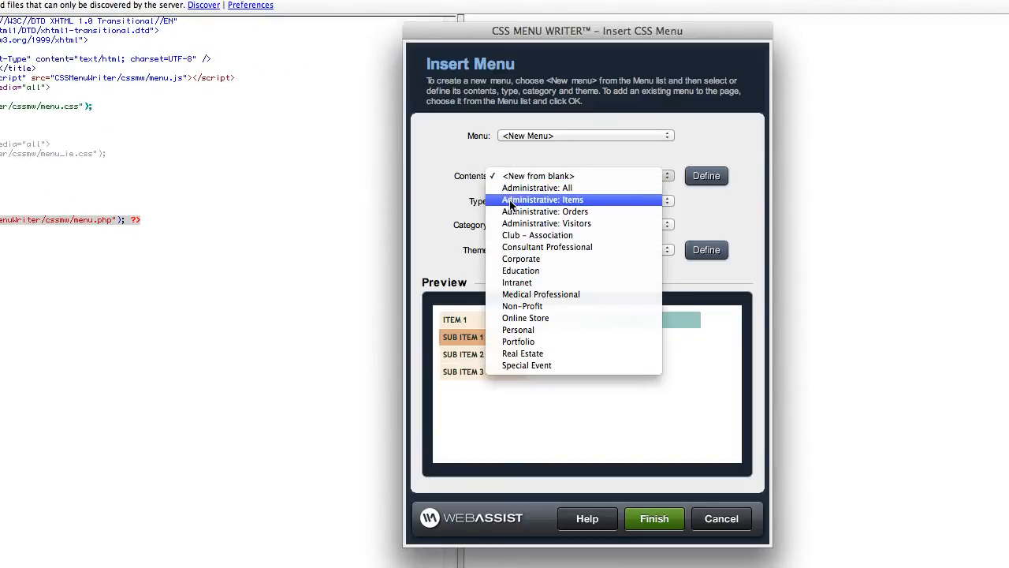
click(520, 259)
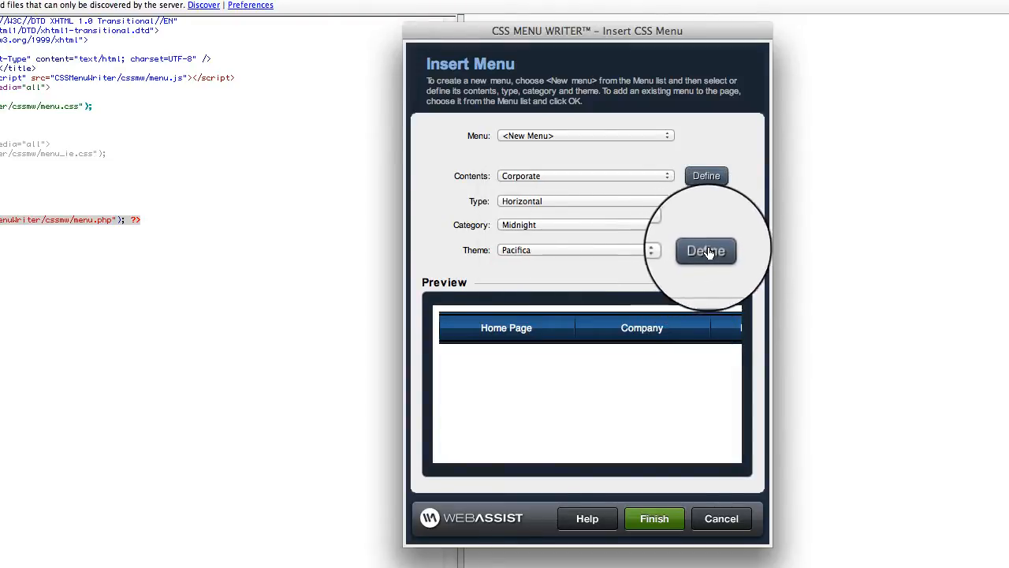
click(707, 250)
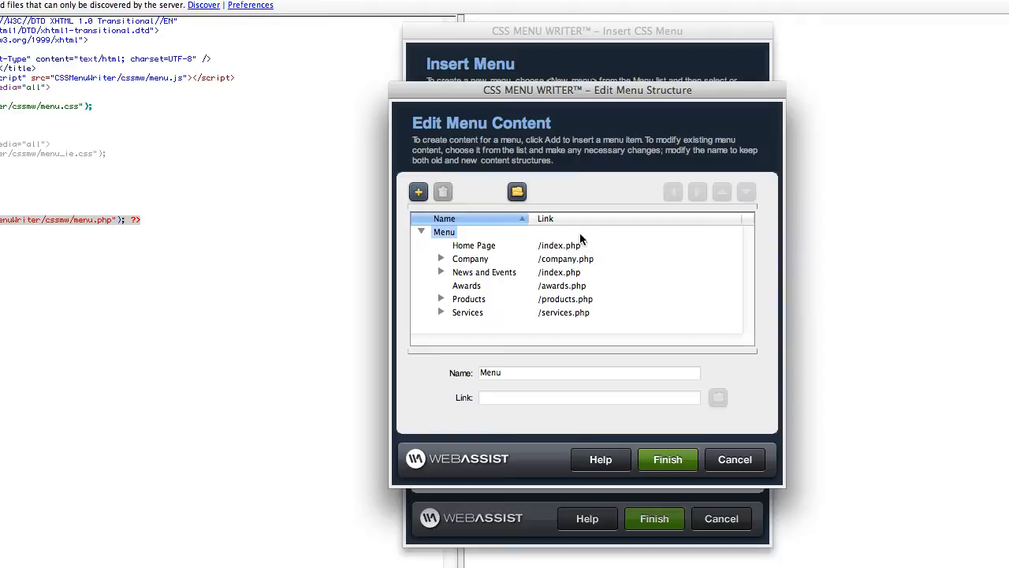
click(417, 190)
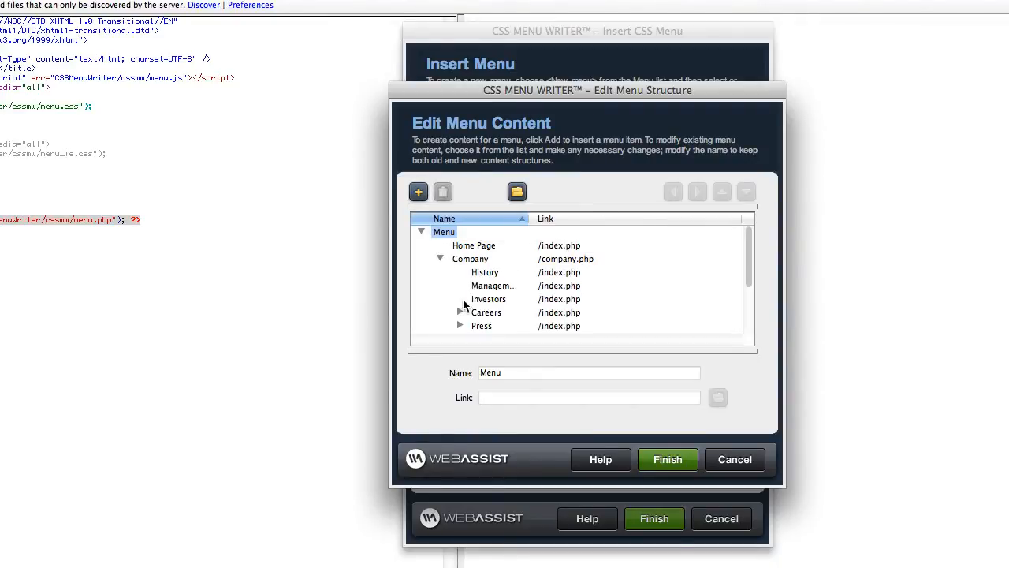
click(667, 460)
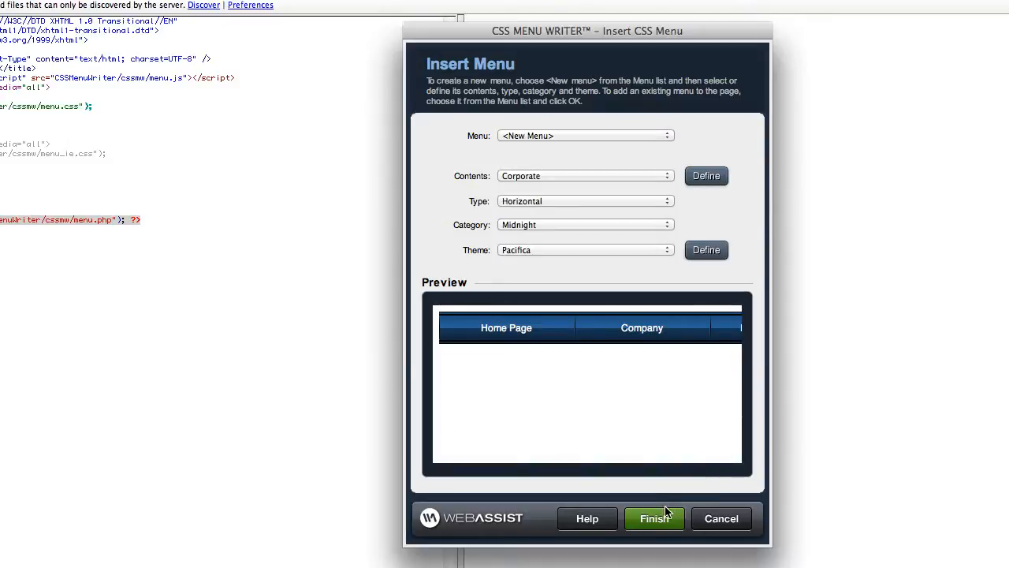
click(655, 517)
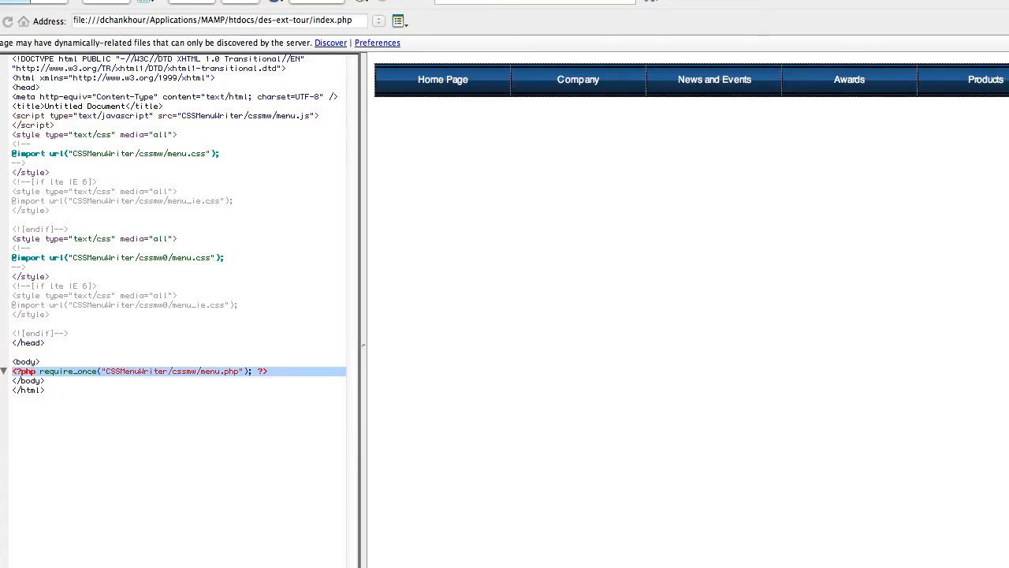
click(334, 6)
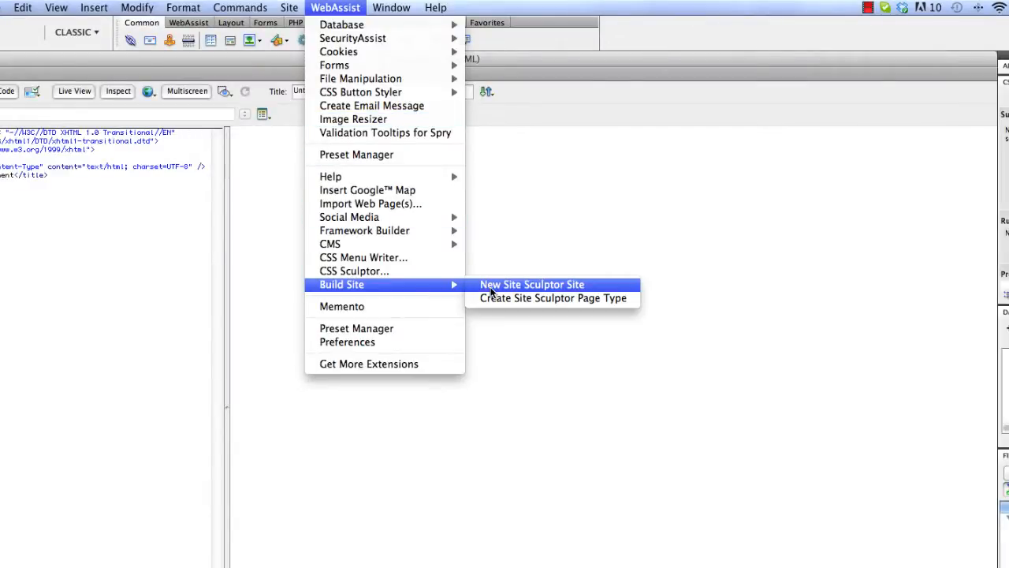
Build a Site Sculptor Corporate site with the Media design, review its page structure and generate it
click(533, 284)
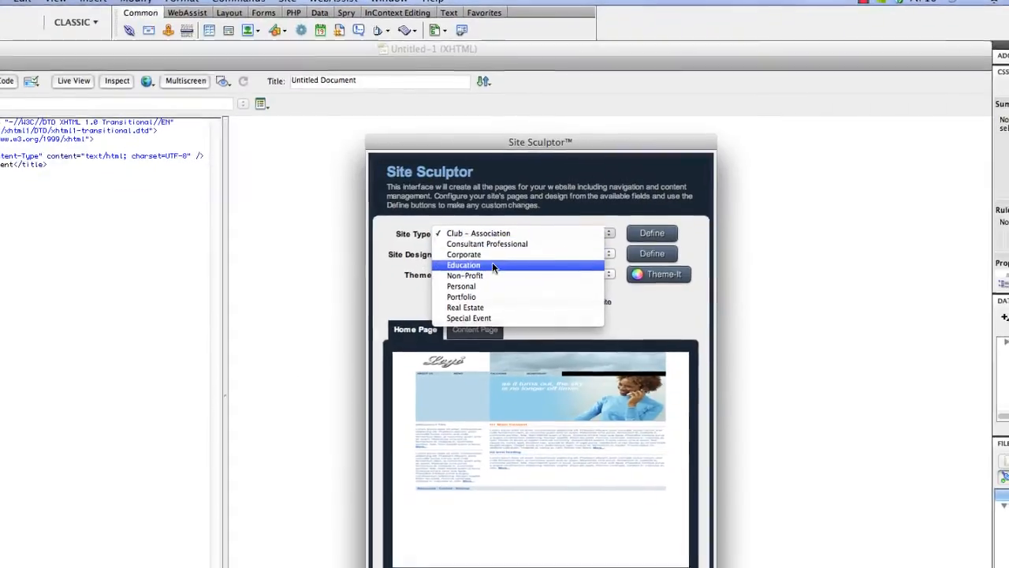
click(463, 254)
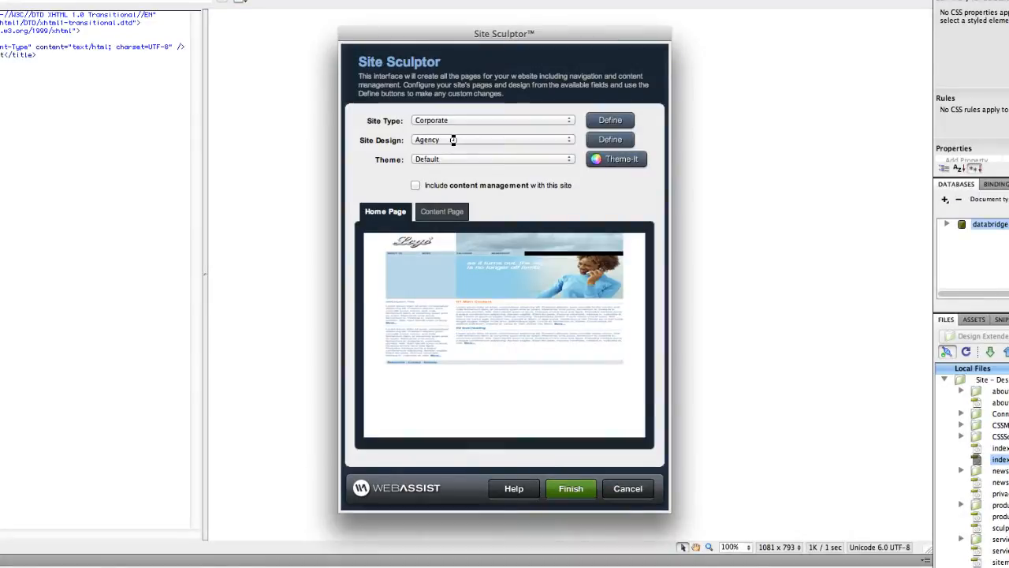
click(492, 139)
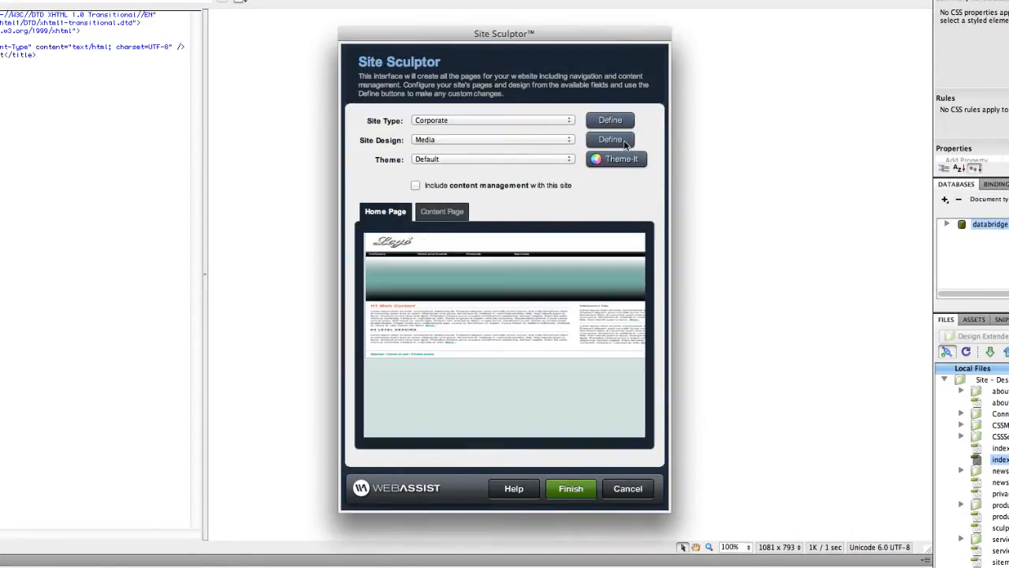
click(610, 138)
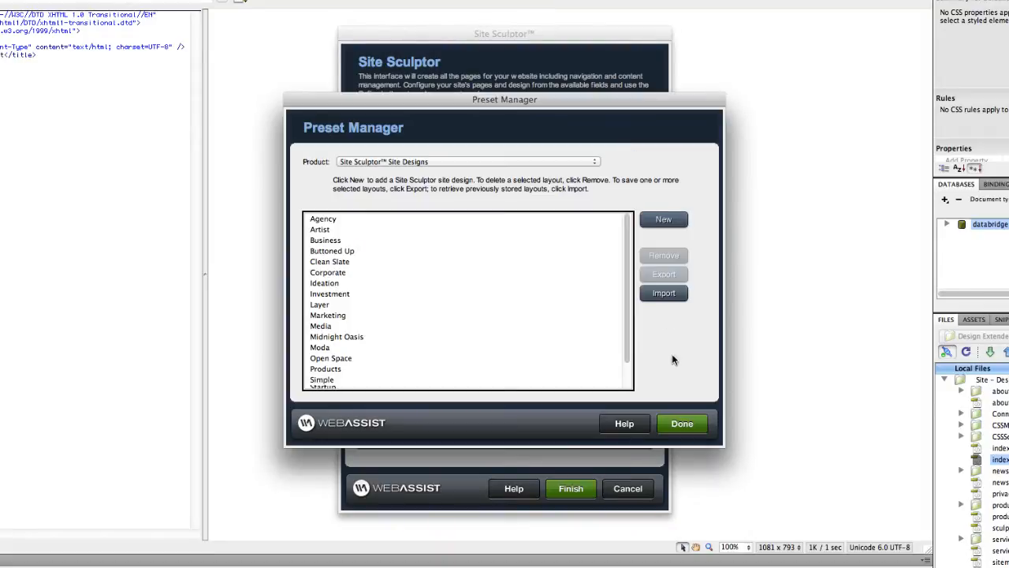
click(681, 423)
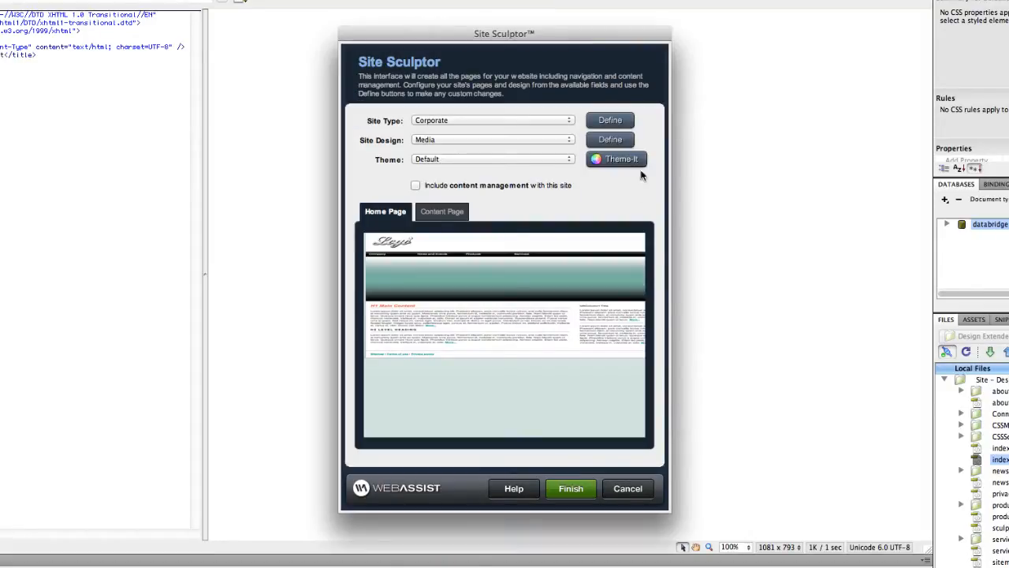
click(609, 120)
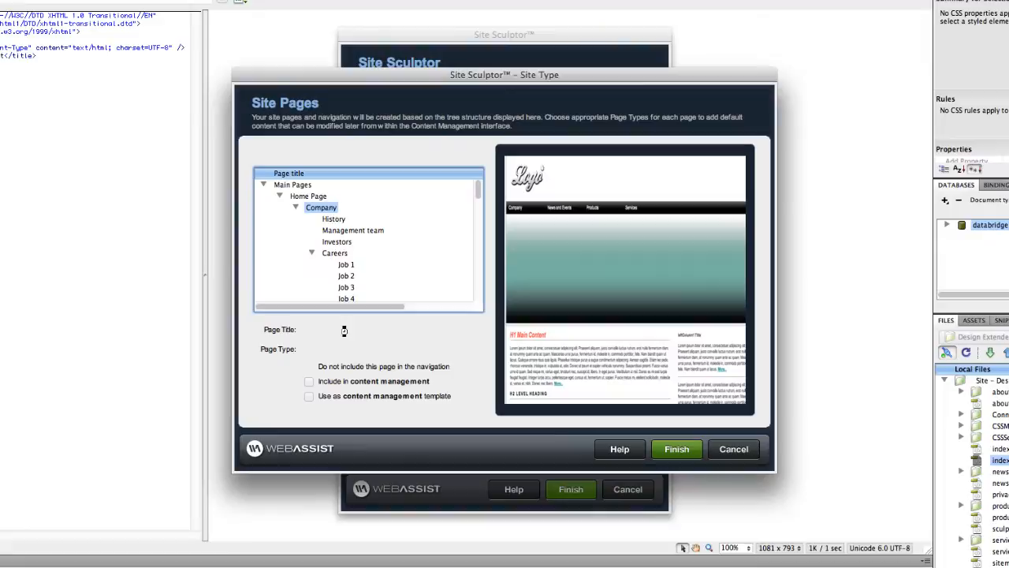
click(322, 208)
text(About Us)
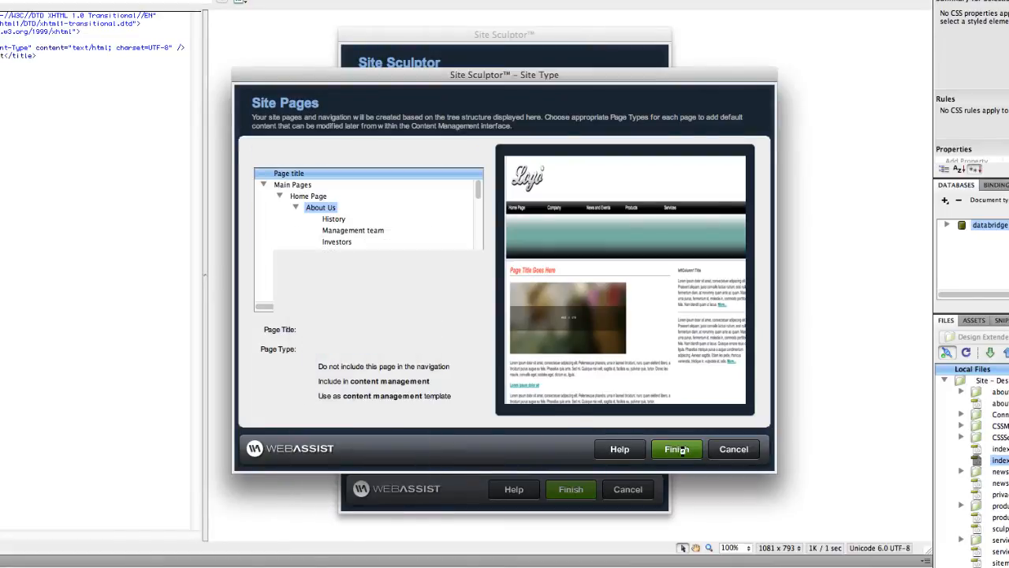
click(676, 448)
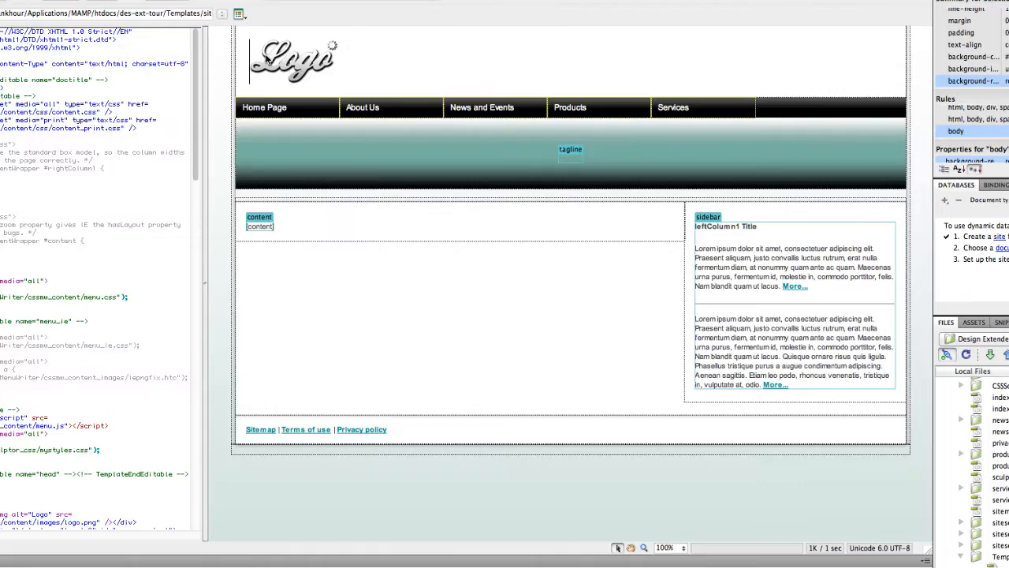
Replace the template's placeholder logo with the WebAssist logo and save, choosing Don't Update for dependent pages
click(293, 62)
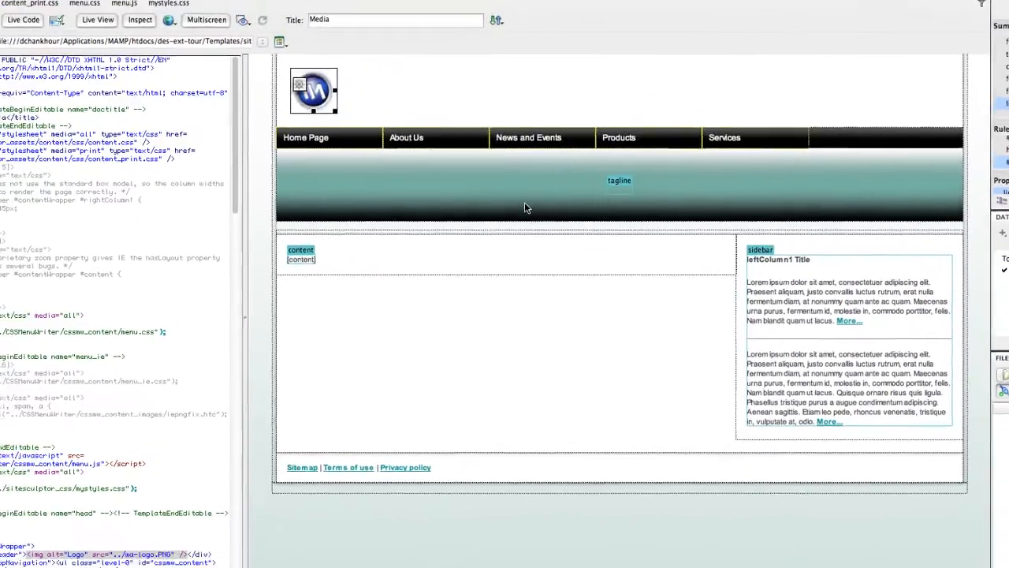
click(136, 7)
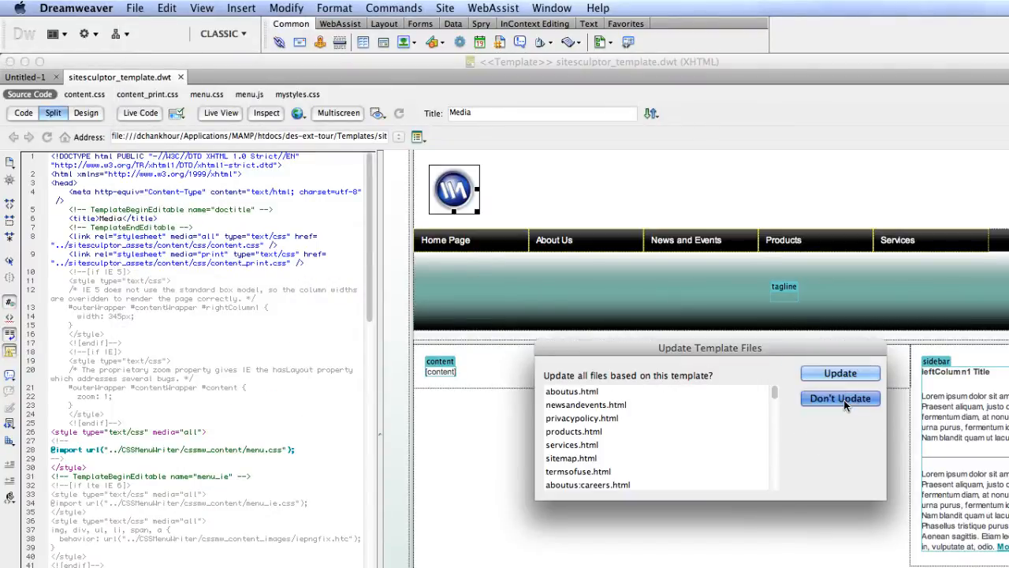
click(839, 397)
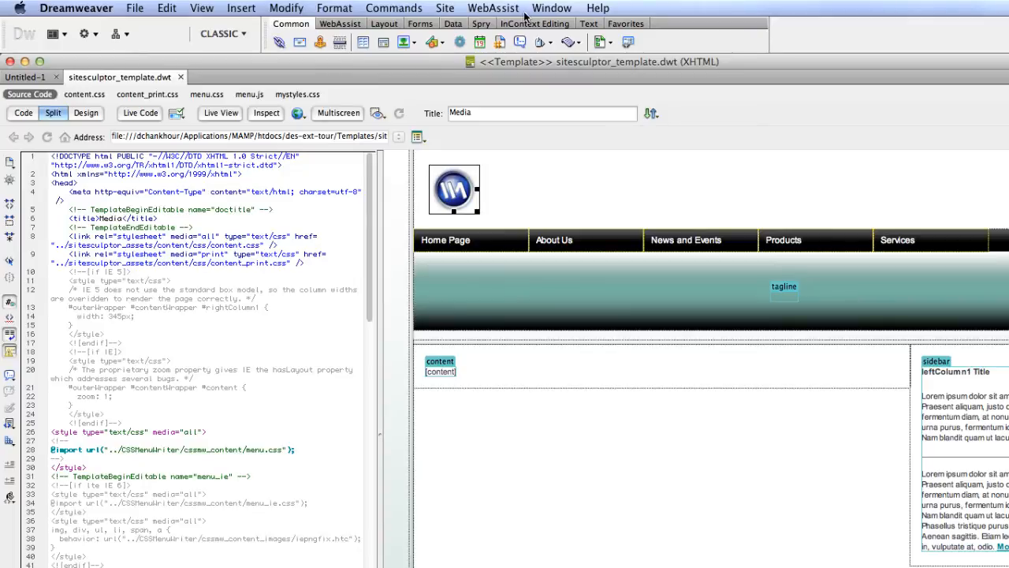
click(492, 8)
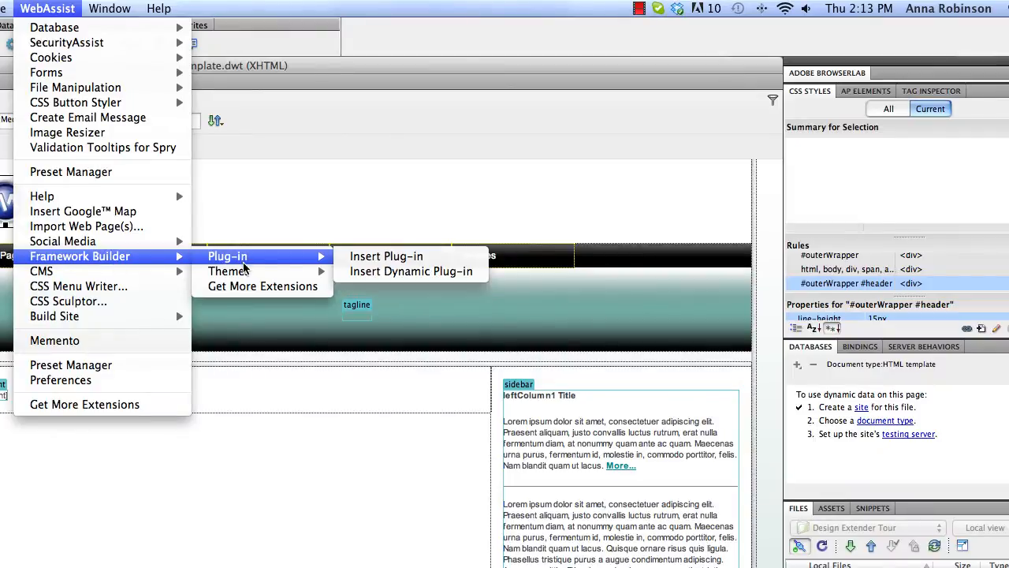
mouse_move(228, 272)
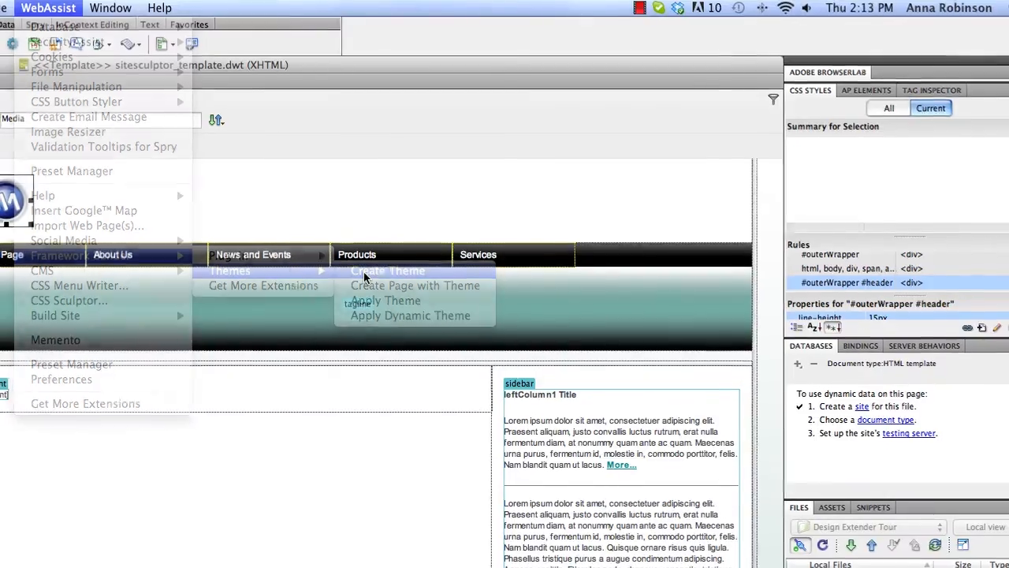
Create a Framework theme from the template with Apply to all pages ticked
click(388, 271)
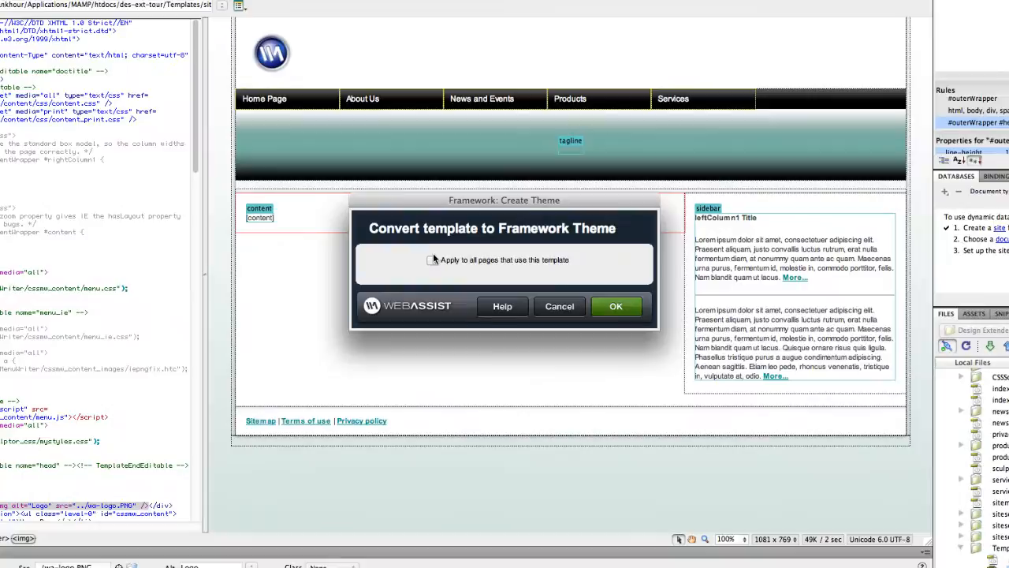
click(432, 259)
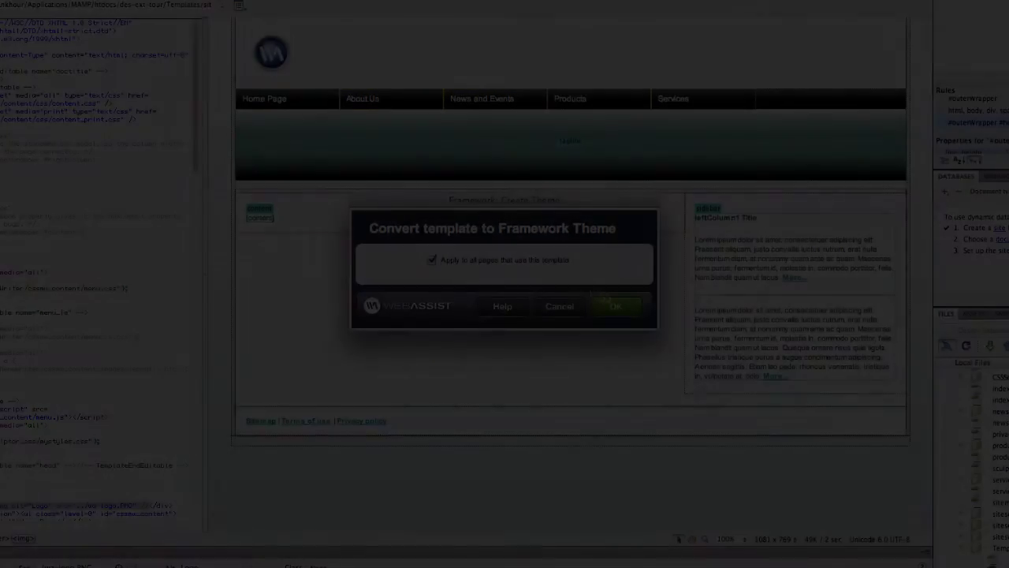
click(615, 306)
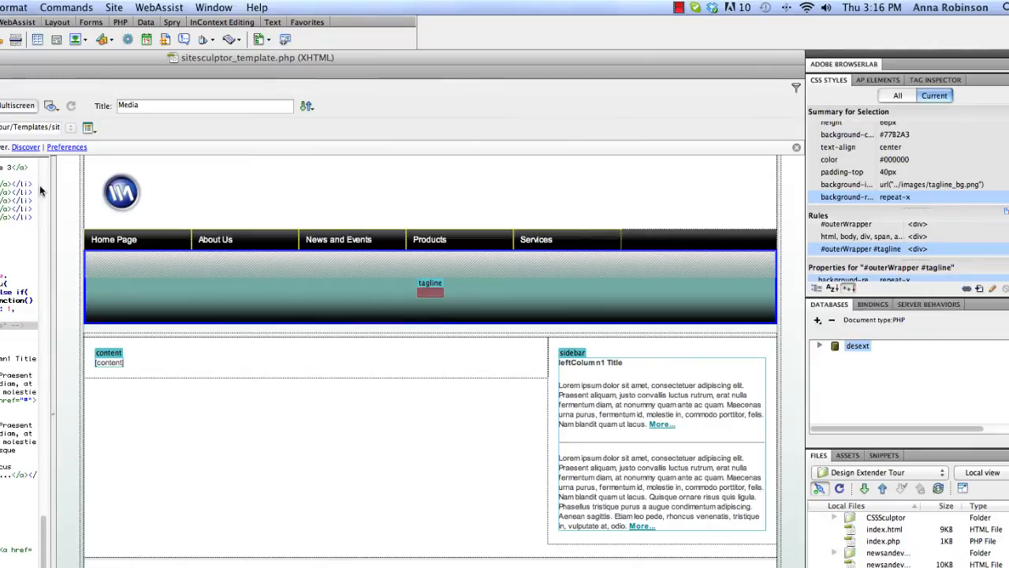
click(159, 6)
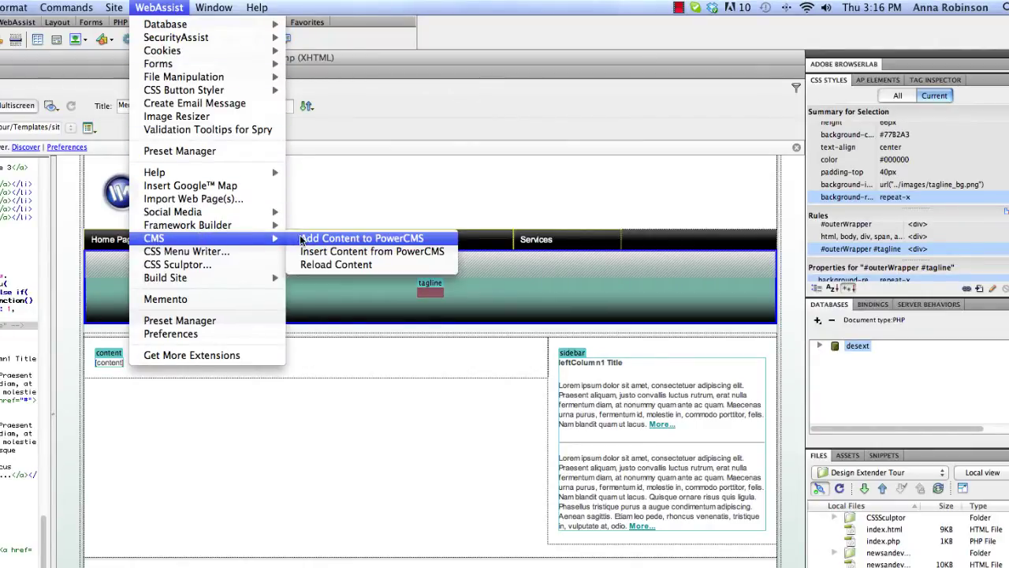
Add a PowerCMS content area on a new Template location named 'Marketing Area'
click(362, 237)
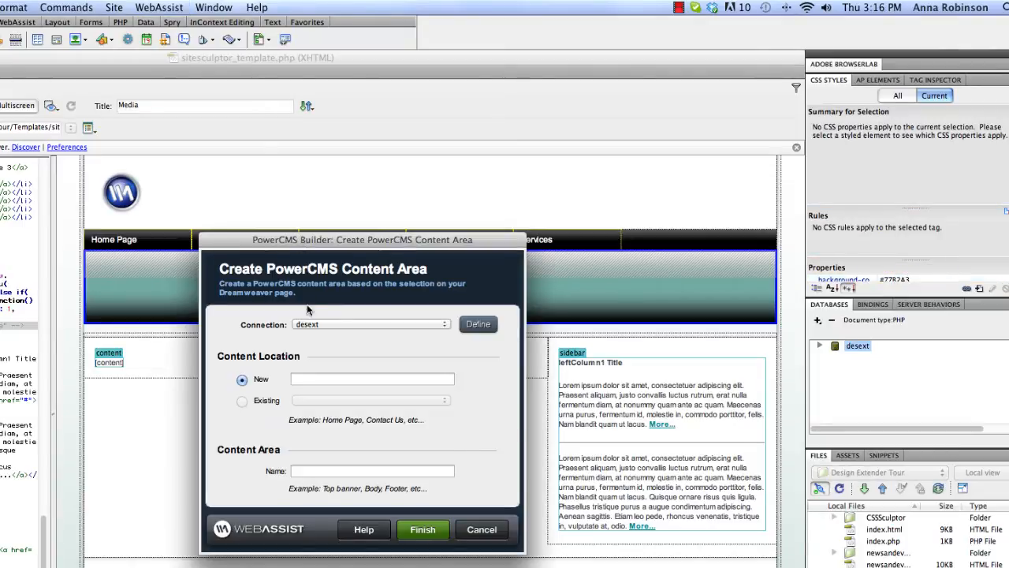
text(Template)
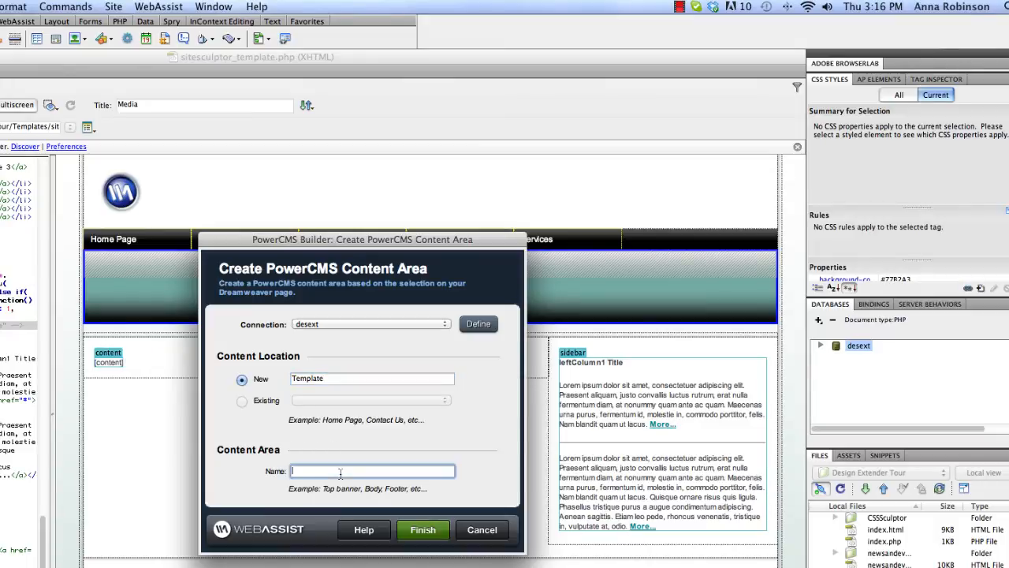
text(Marketing)
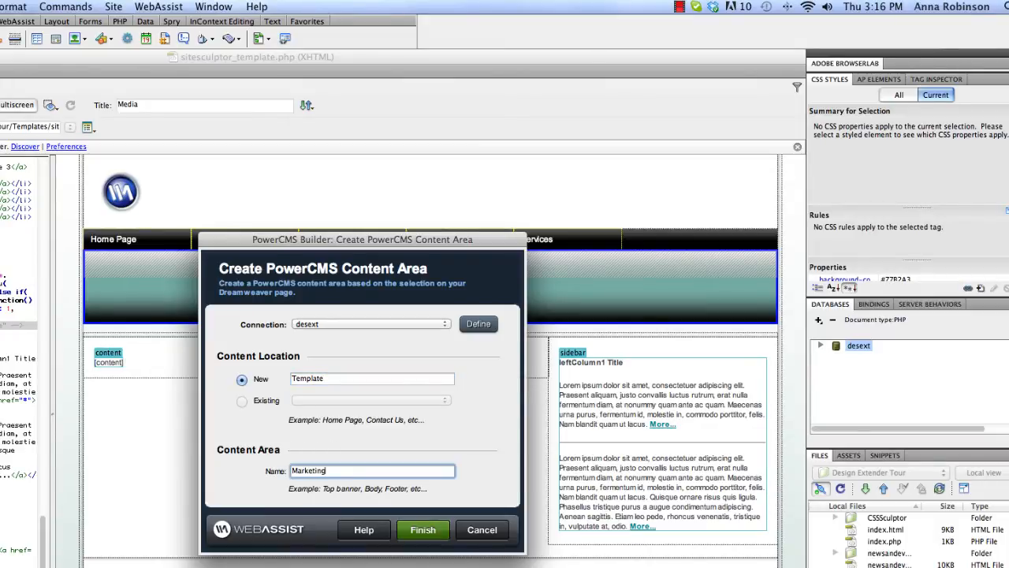
text(Ar)
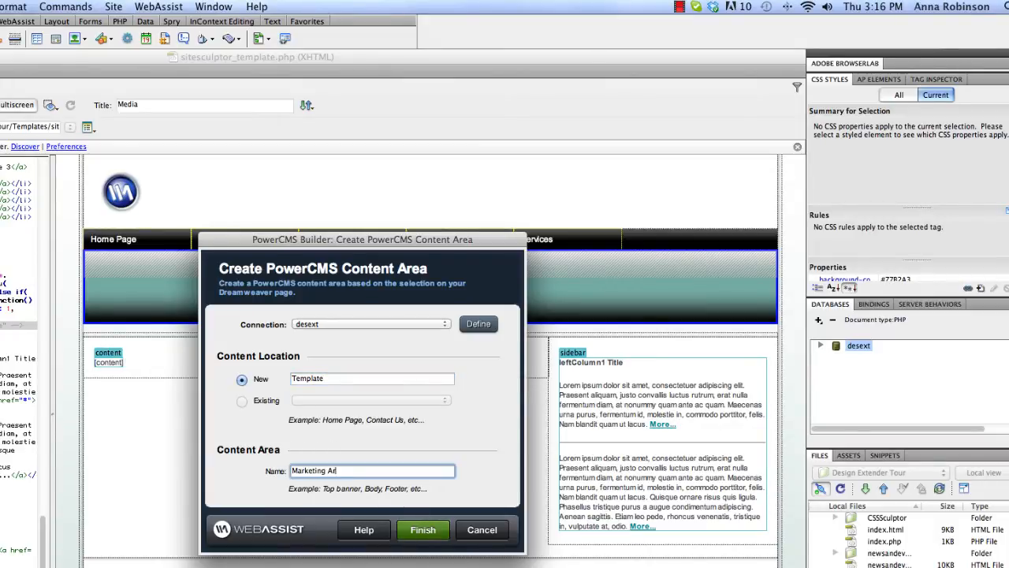
text(ea)
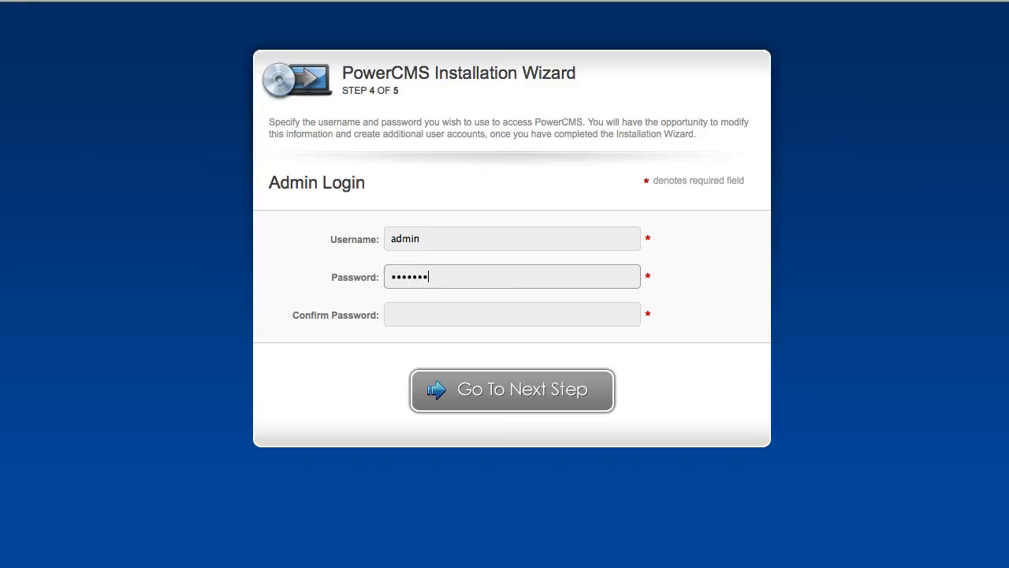
Enter and confirm the admin password, then proceed to the next installation step
text(•••••)
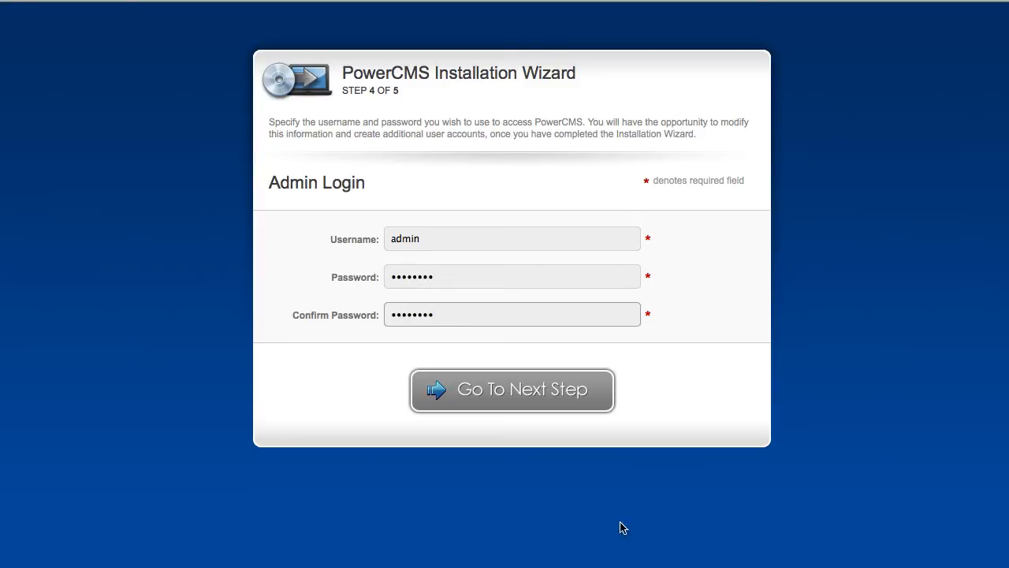
click(511, 388)
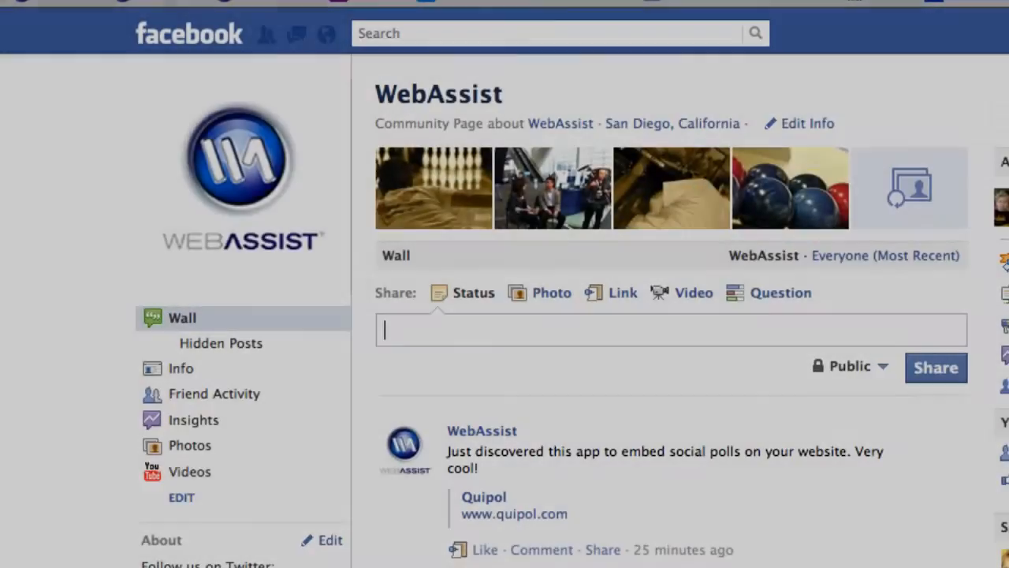
Write the wall post 'Hey WebAssist, got any new extensions?'
text(Hey Web)
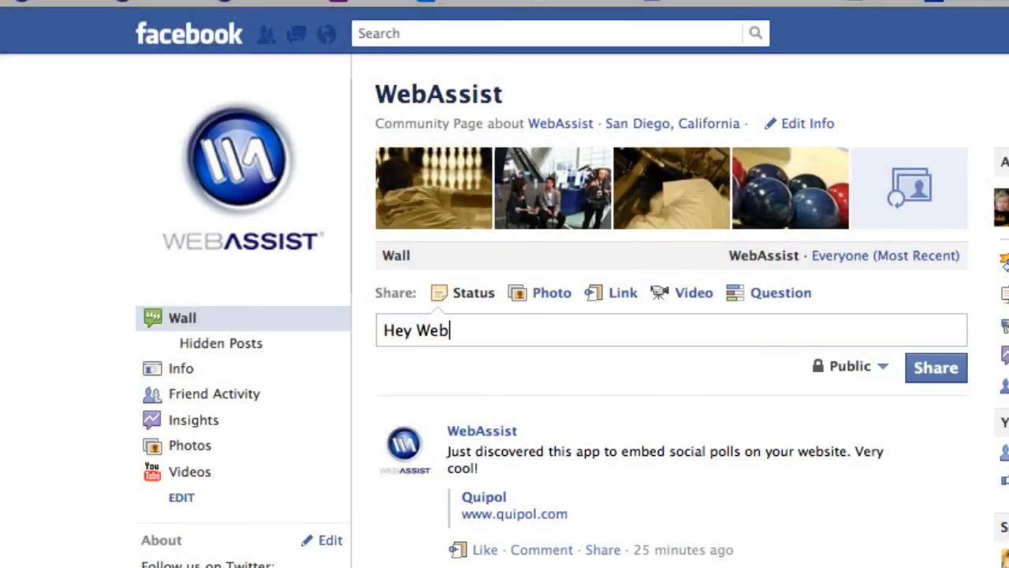
text(Assist, got)
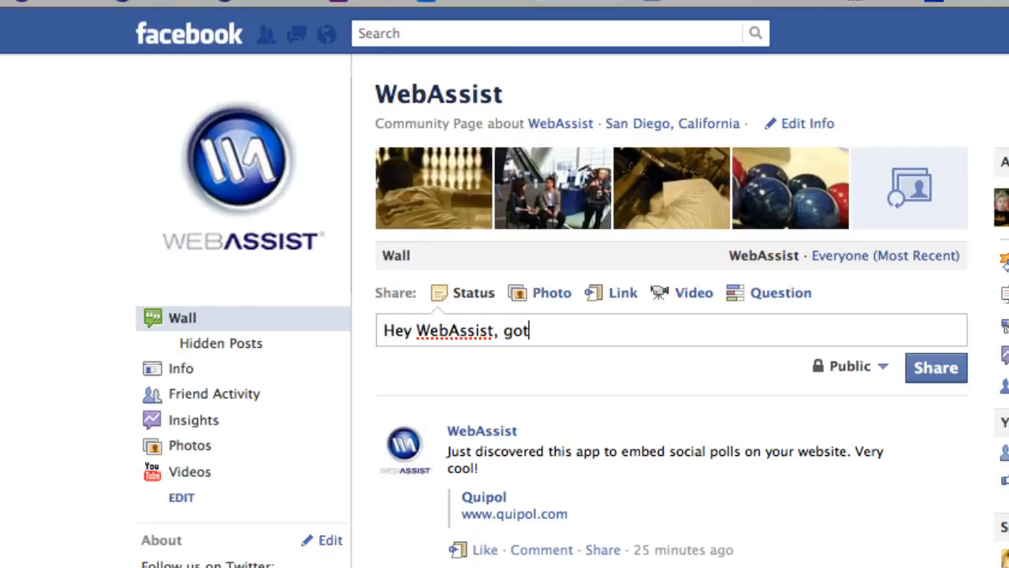
text(any new ex)
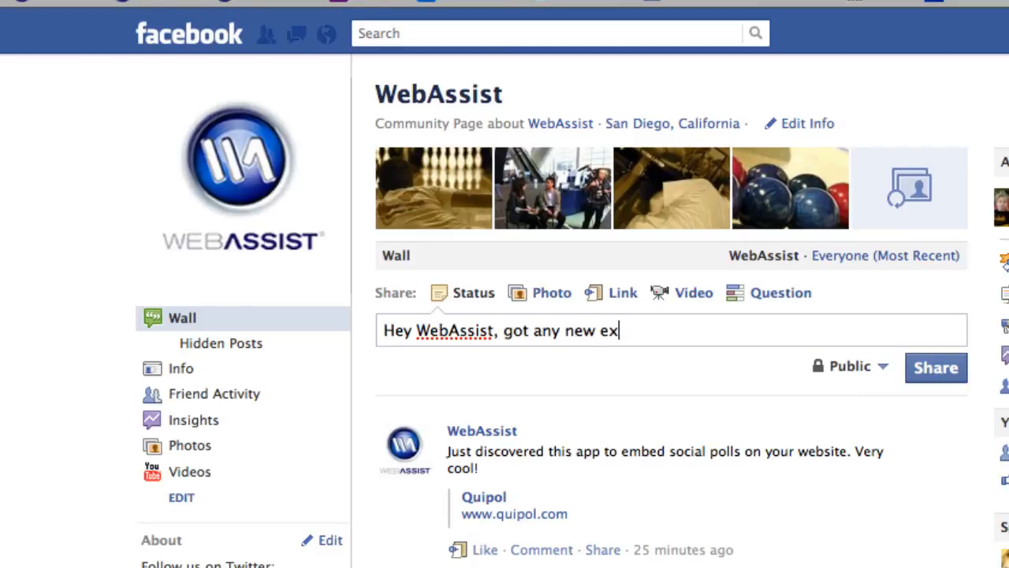
text(tensions?)
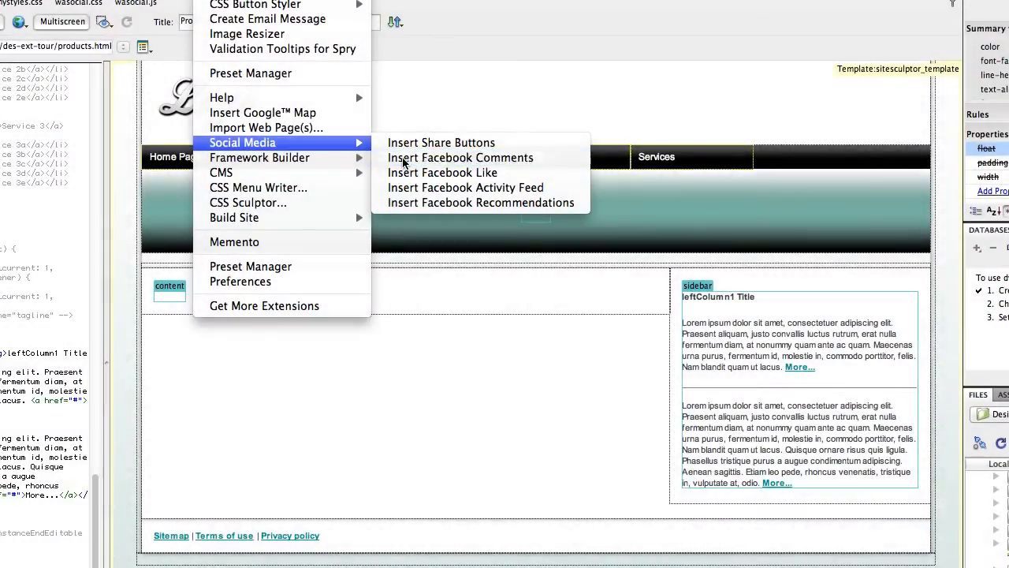
click(460, 158)
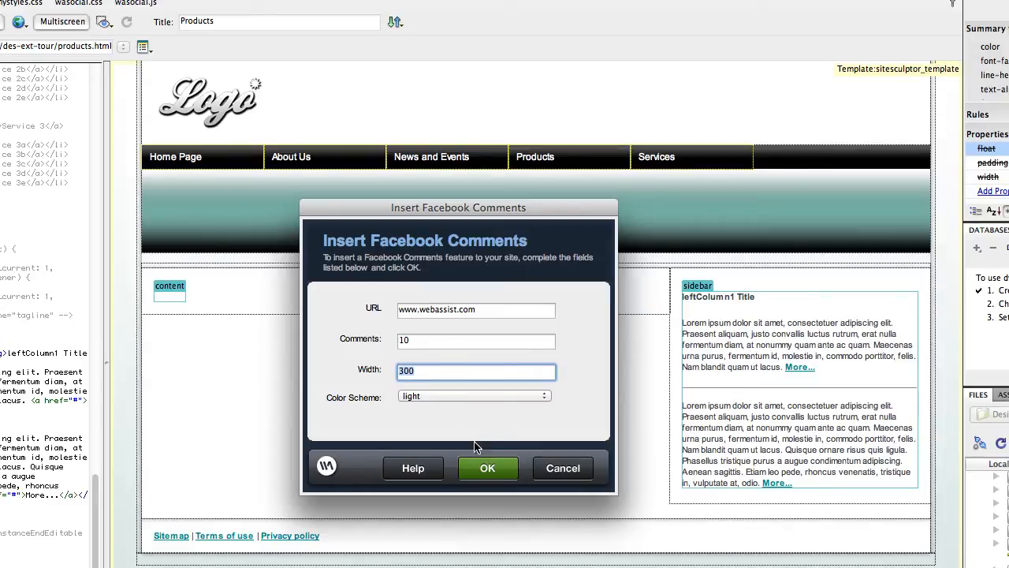
click(488, 467)
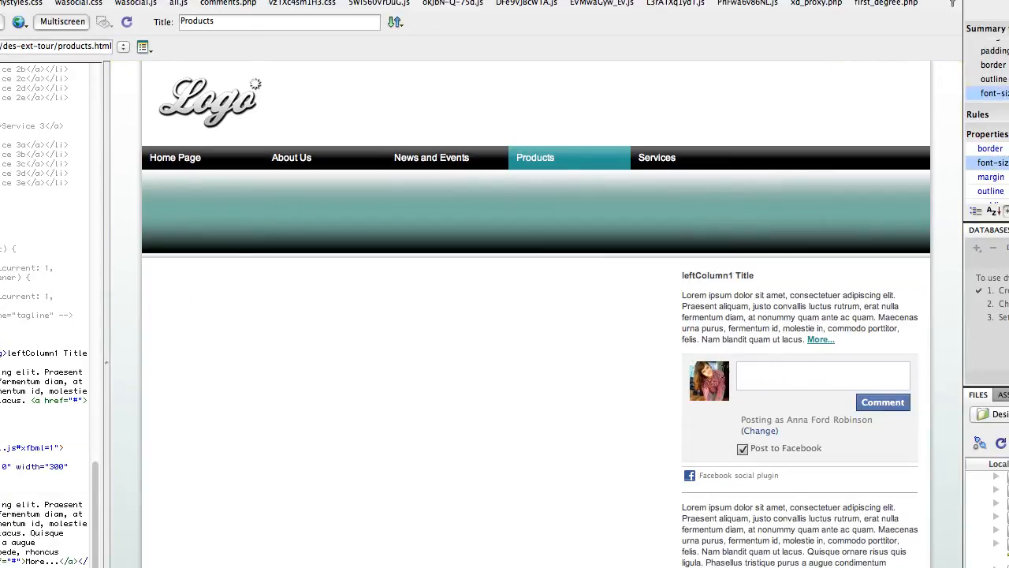
text(Lov)
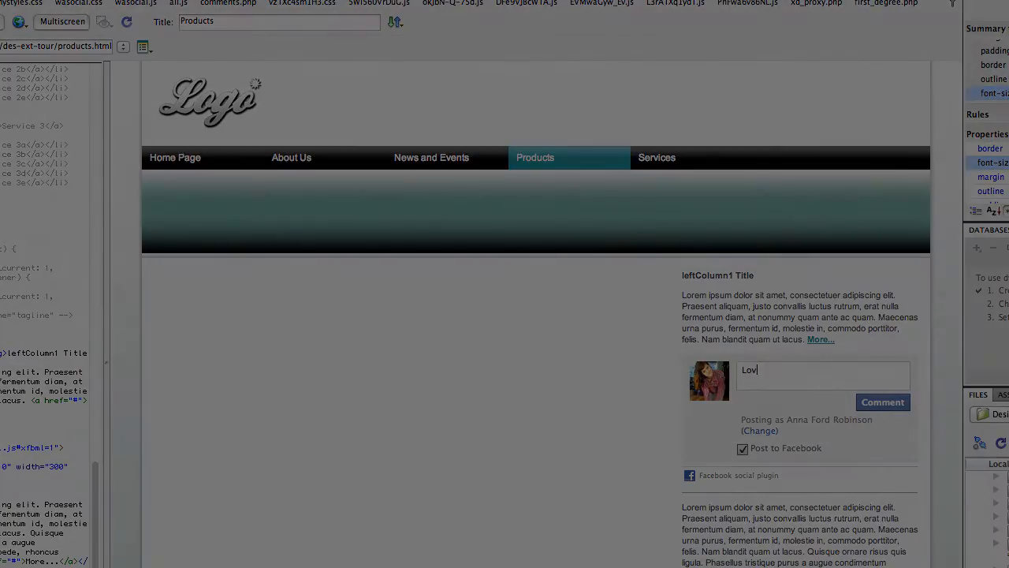
click(193, 8)
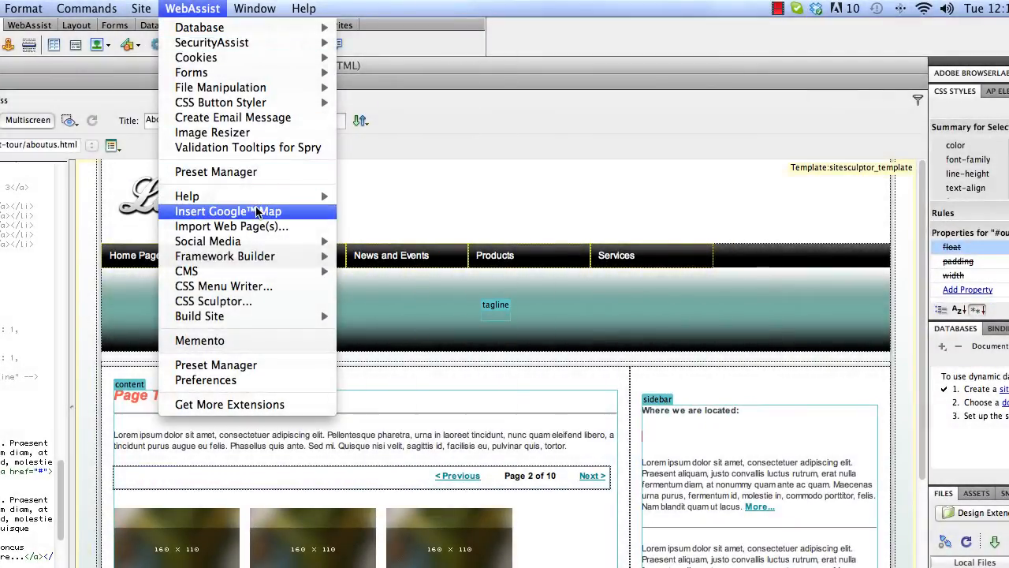
click(227, 211)
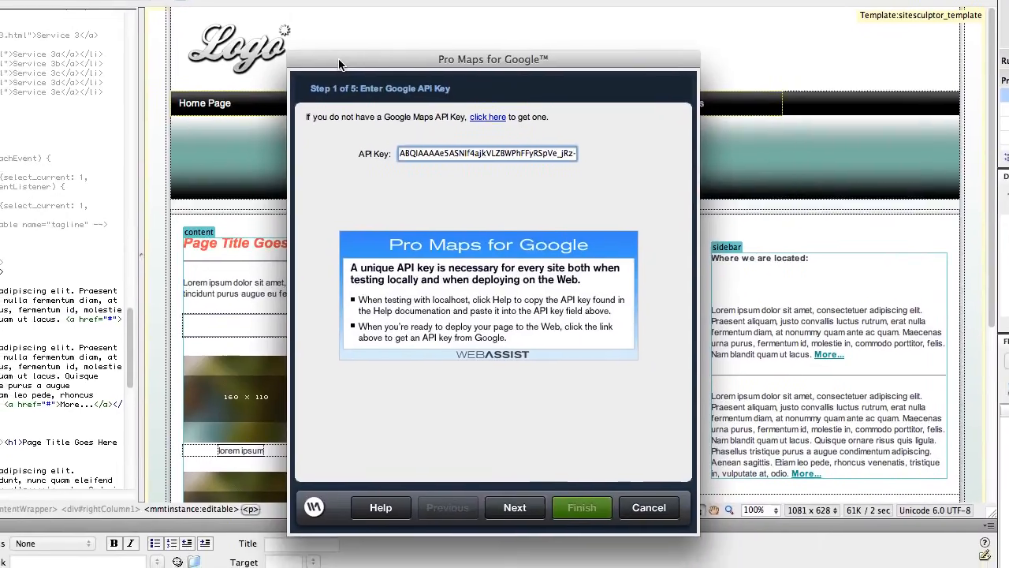
click(514, 508)
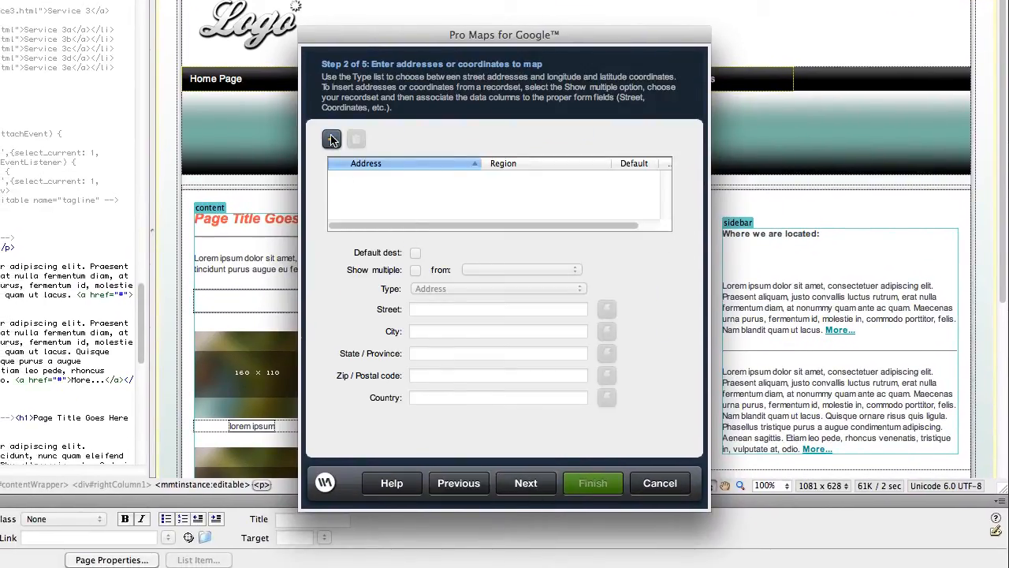
click(331, 139)
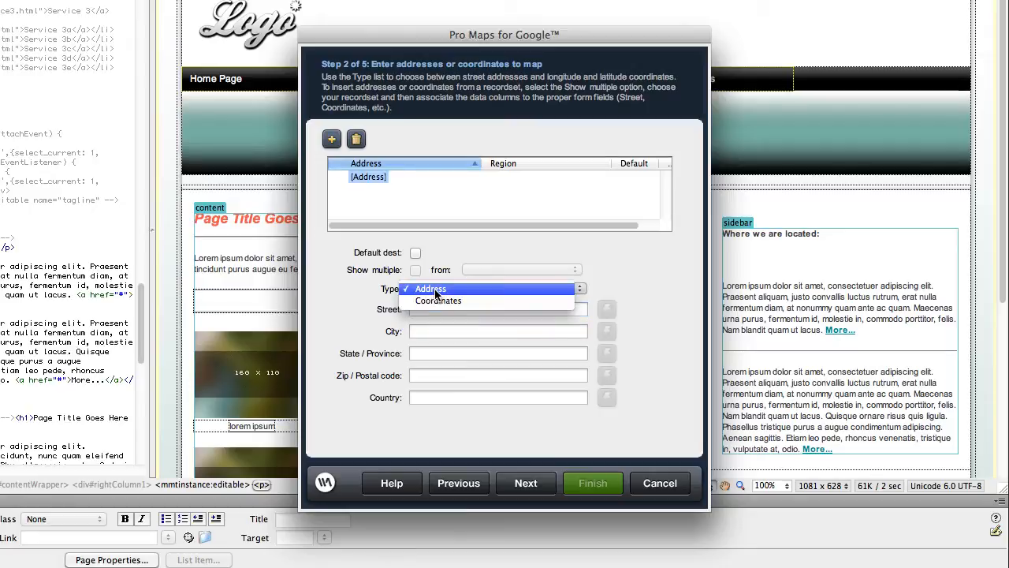
click(431, 287)
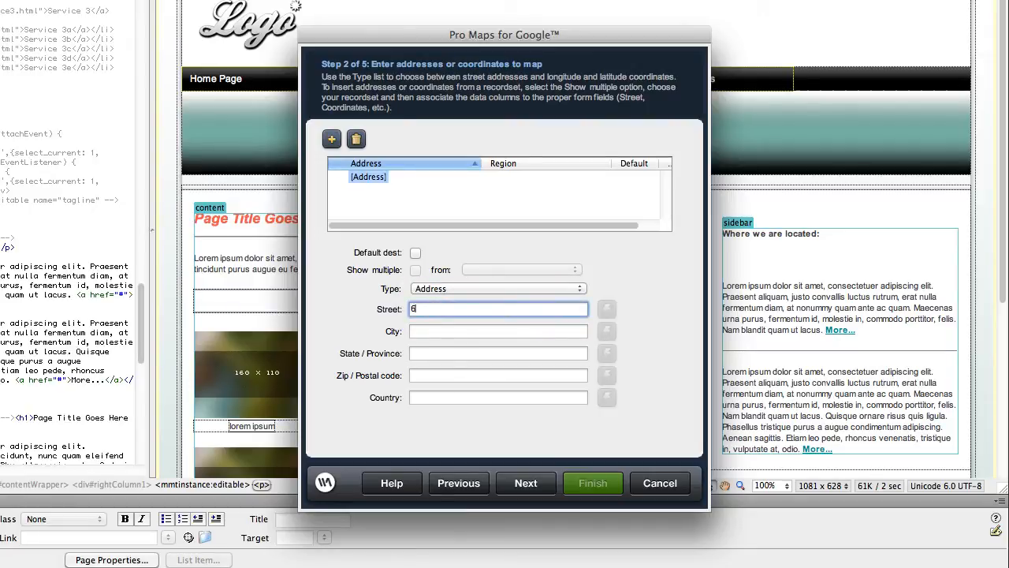
text(815 Flanders)
click(498, 397)
text(United States)
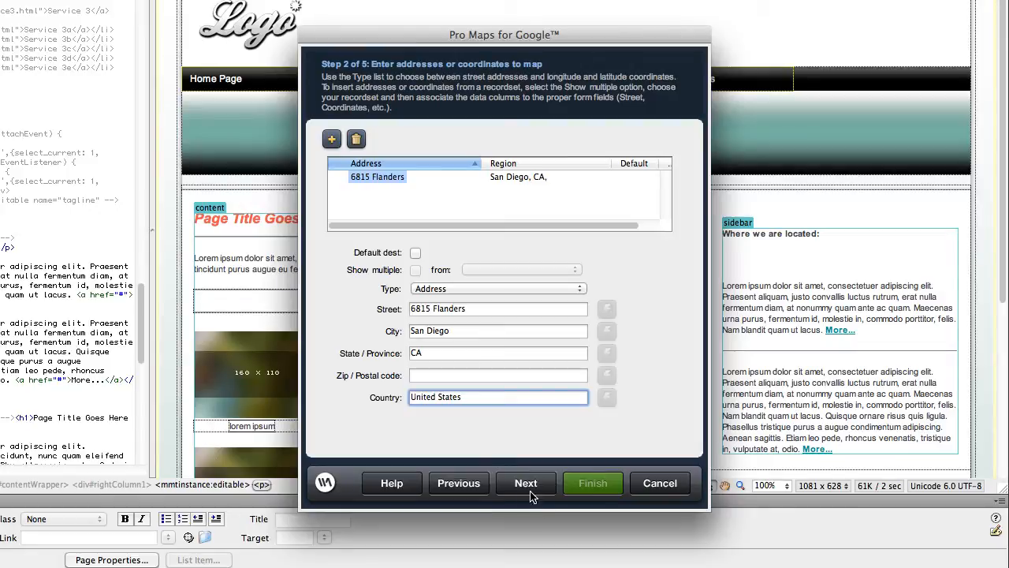
Use a pin address marker with the default info window, 250 by 300 px, and finish the map
click(527, 483)
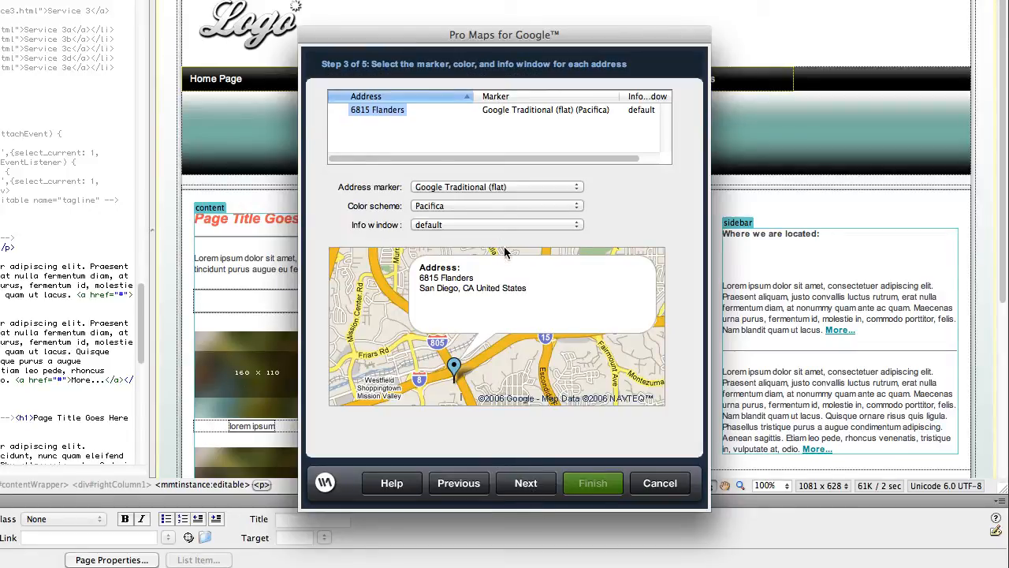
click(496, 186)
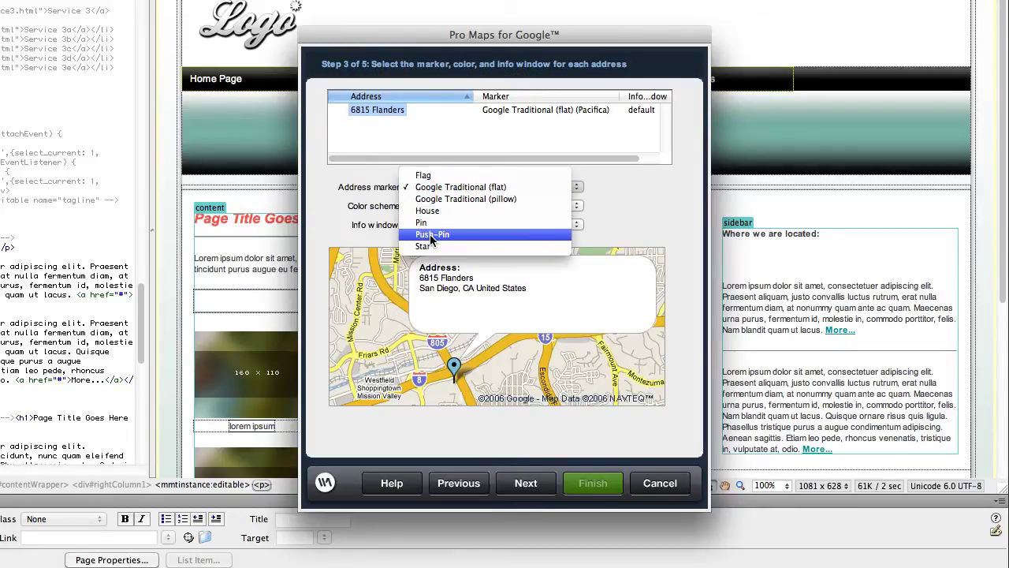
click(421, 223)
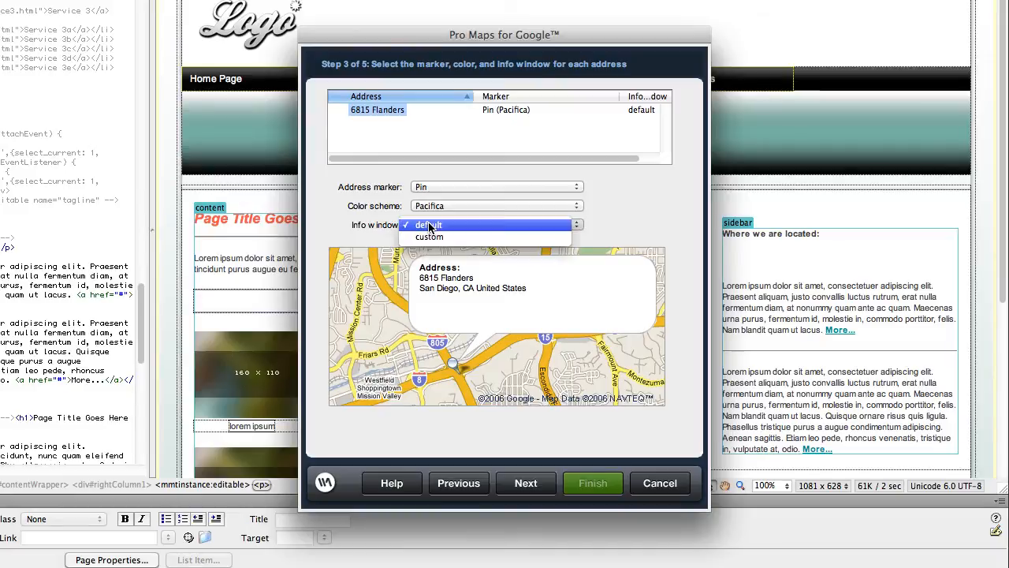
click(526, 483)
text(250)
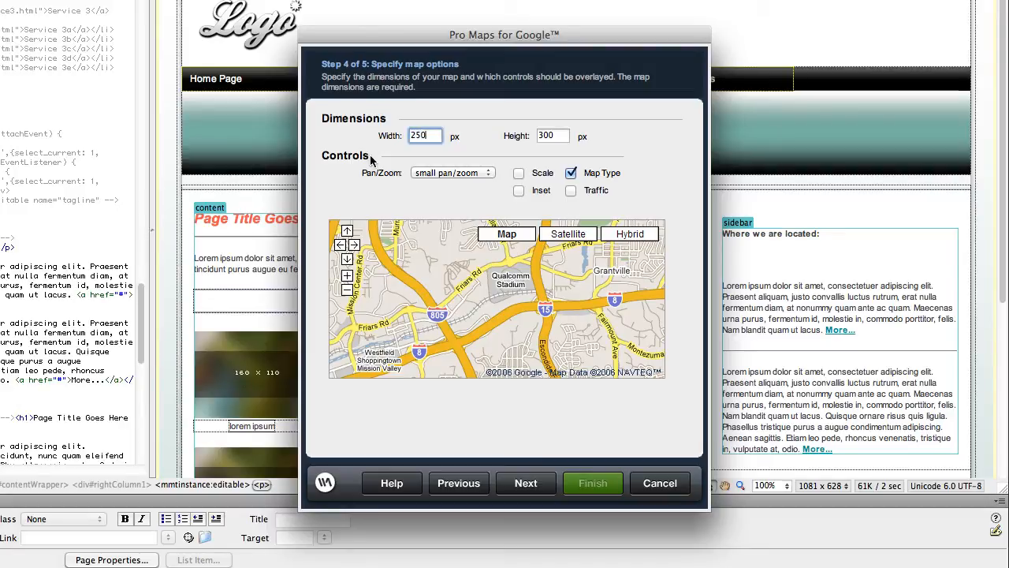
click(525, 483)
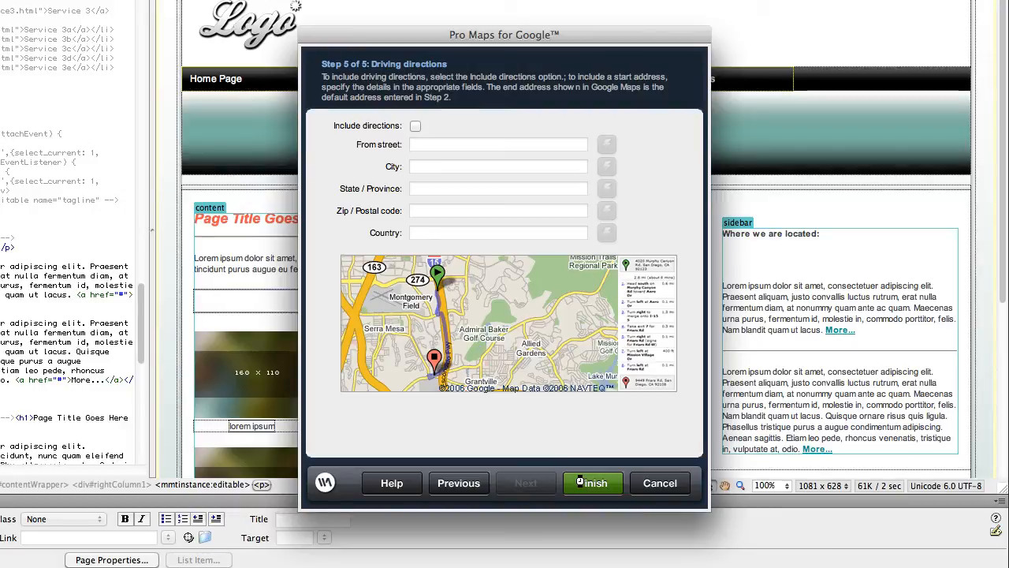
click(593, 482)
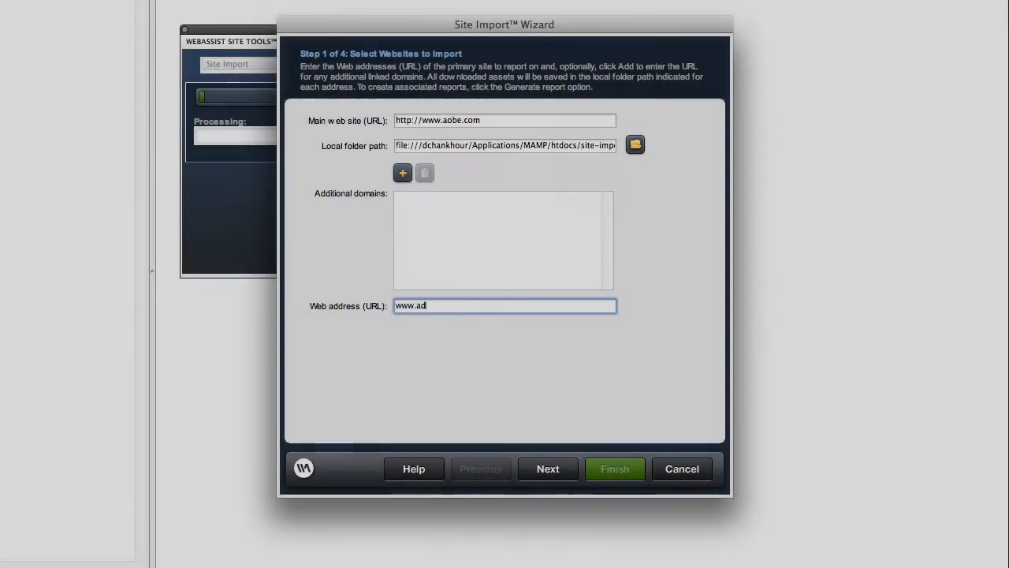
text(obe.co)
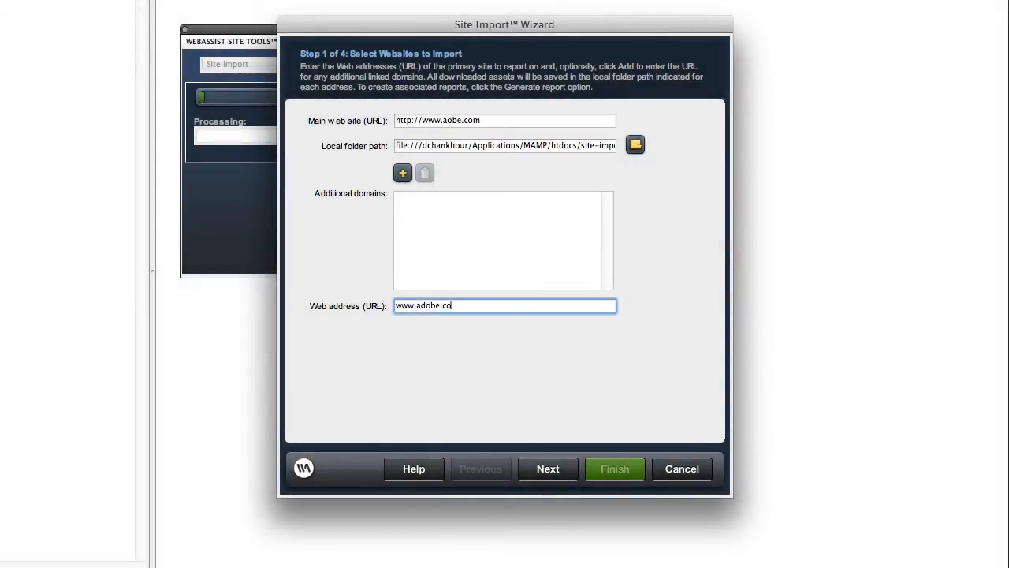
click(547, 468)
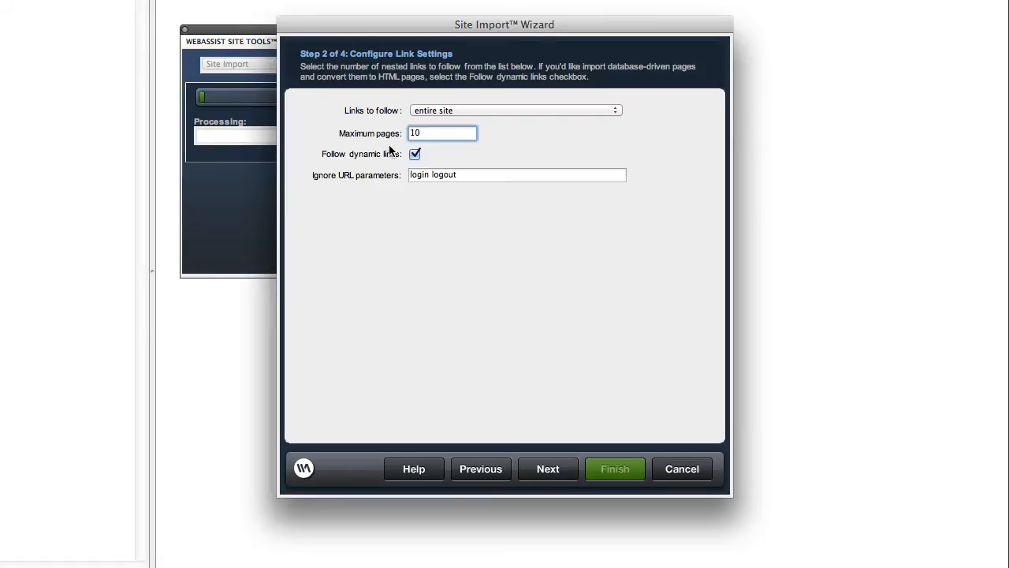
click(548, 469)
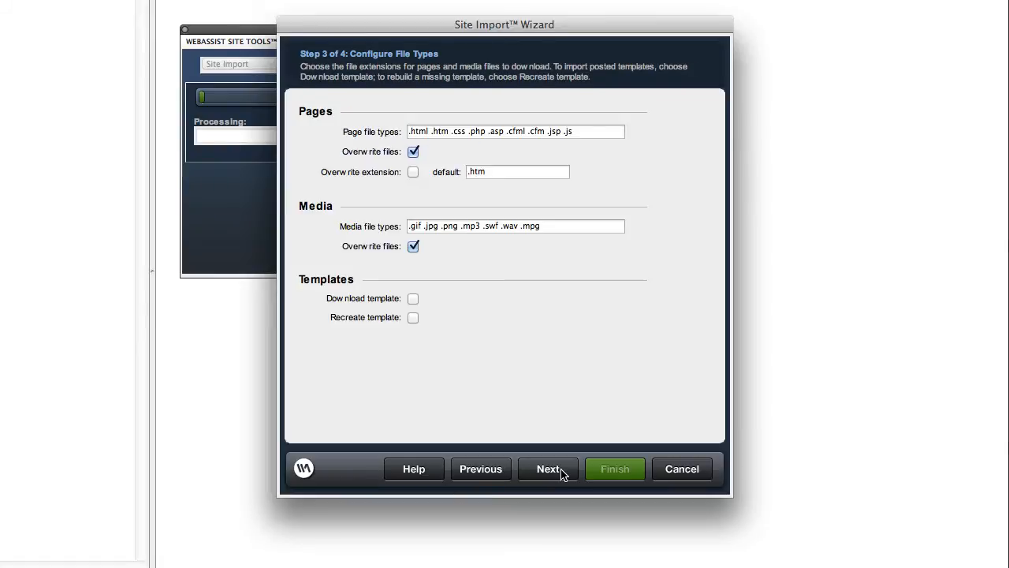
click(549, 469)
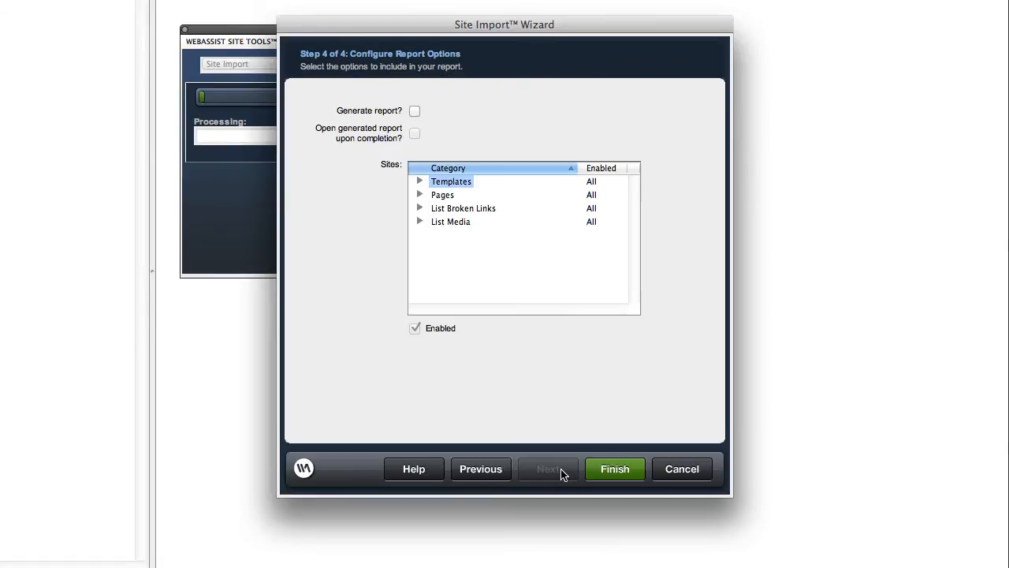
click(415, 110)
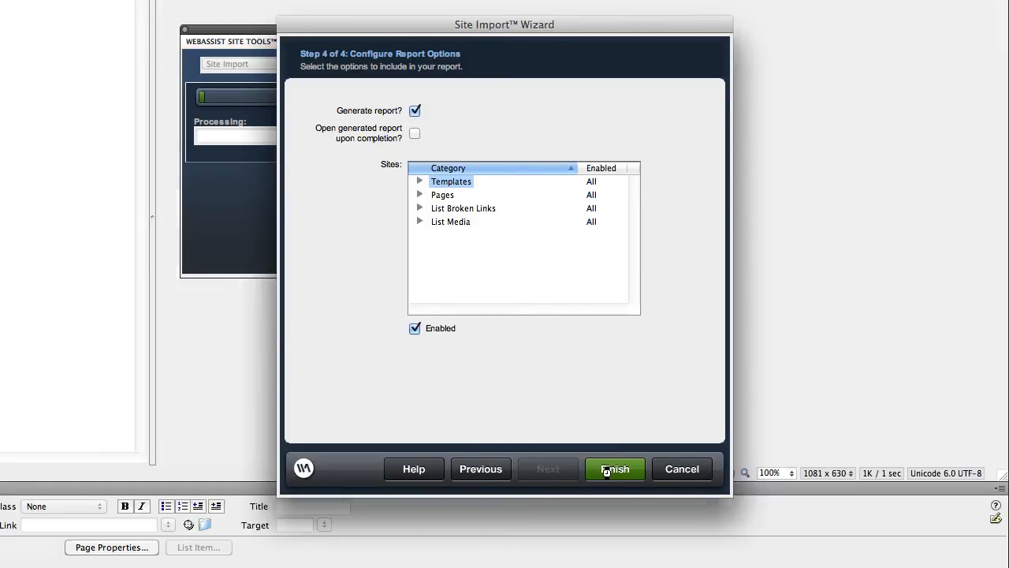
click(615, 468)
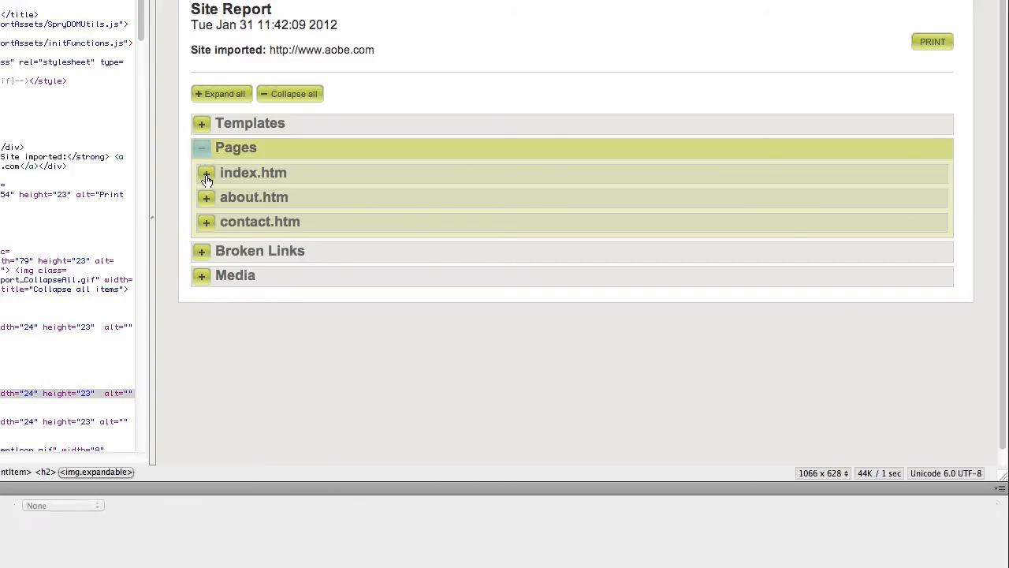
Expand index.htm in the Site Report to reveal its title, meta tags and image ALT details
click(205, 172)
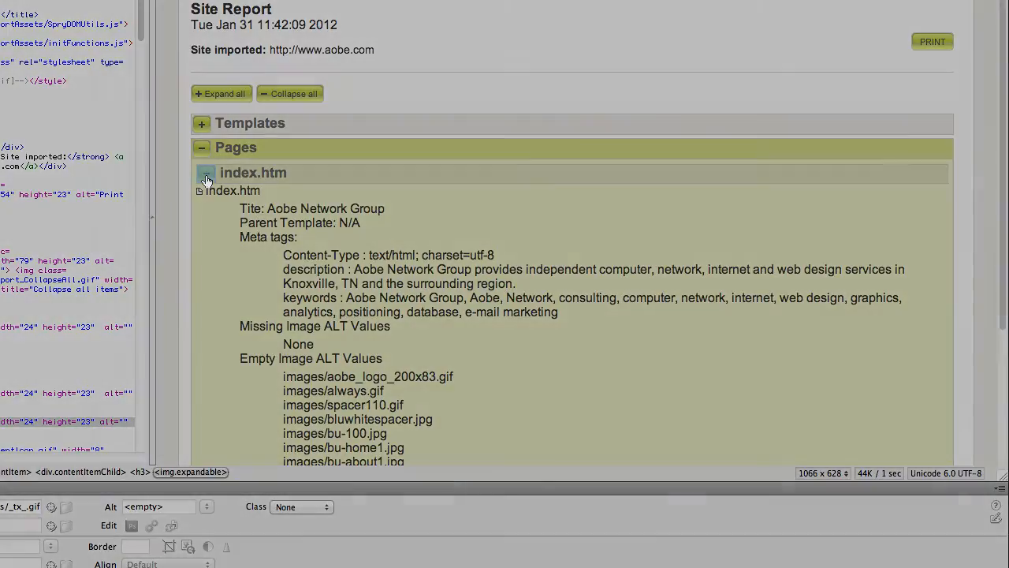